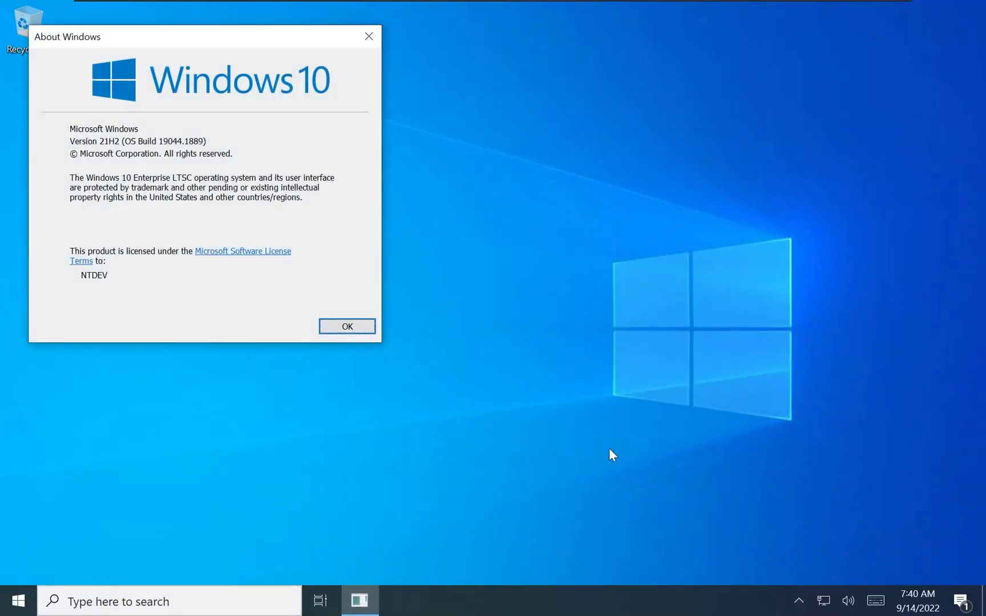
mouse_move(298, 164)
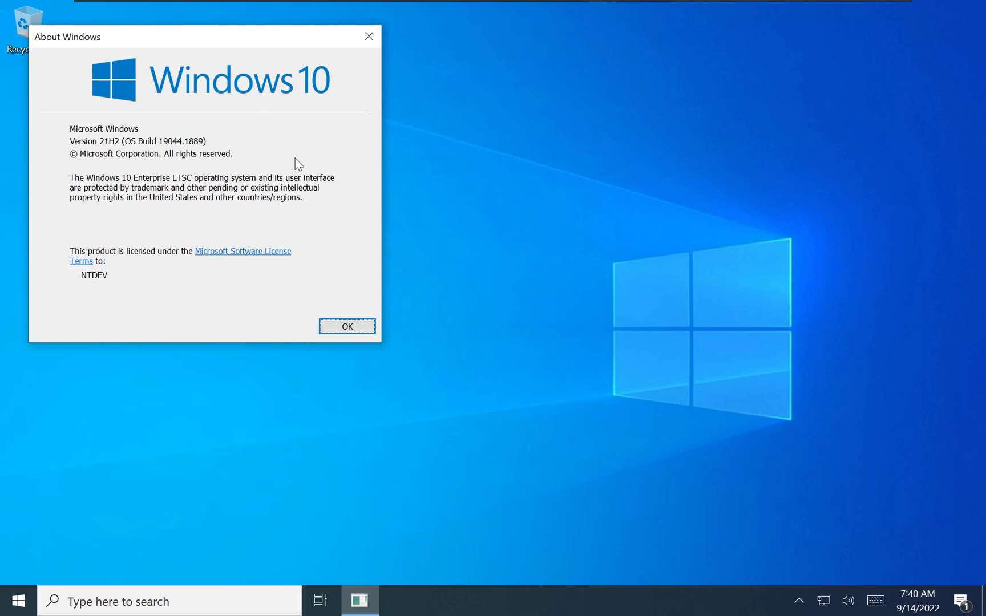
mouse_move(342, 162)
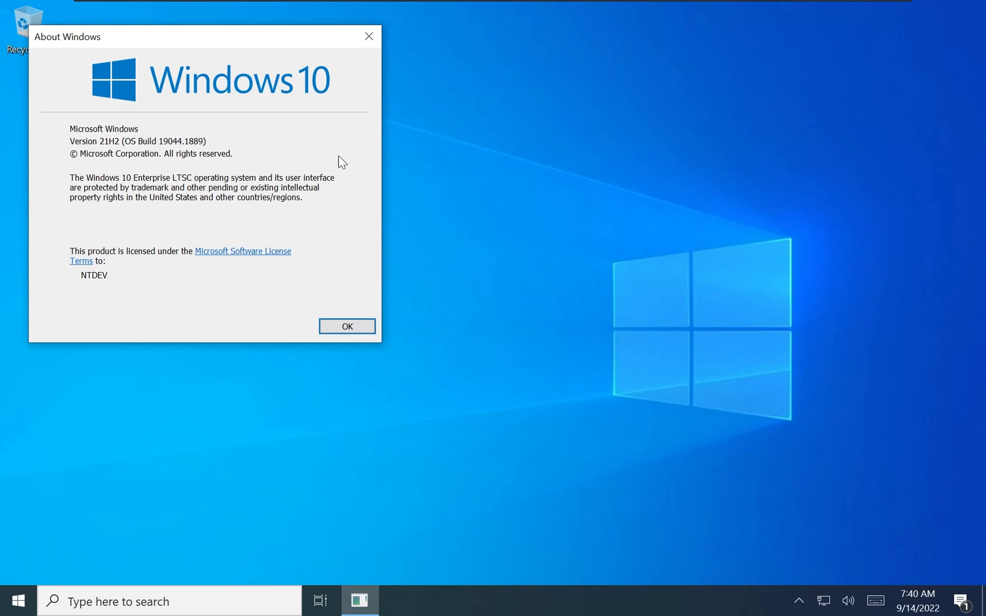
mouse_move(326, 189)
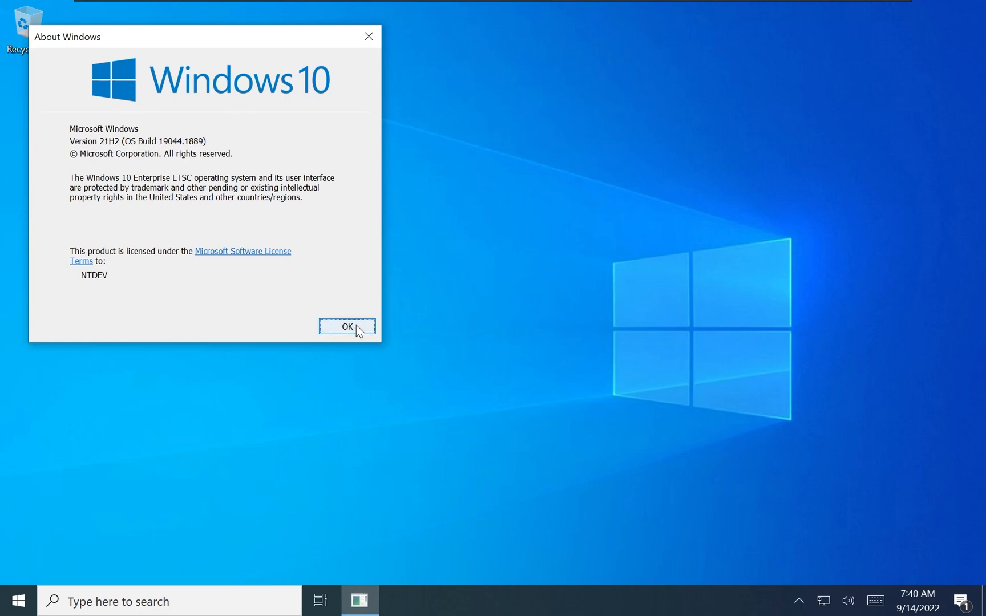
- Dismiss the About Windows dialog showing Enterprise LTSC version 21H2
click(346, 326)
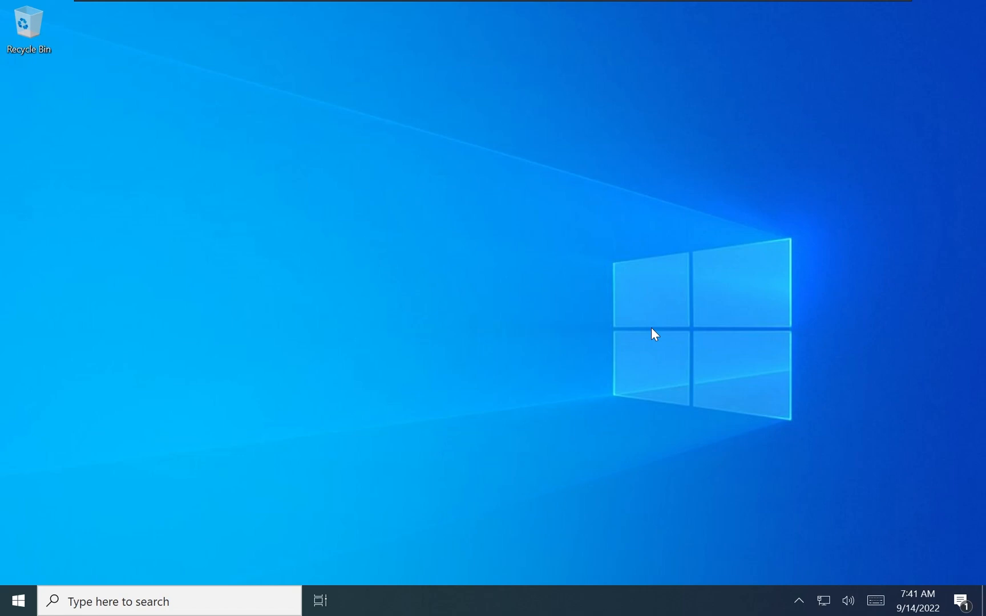
- Open the touch keyboard and show the emoji panel's Recent and Smileys categories
click(874, 600)
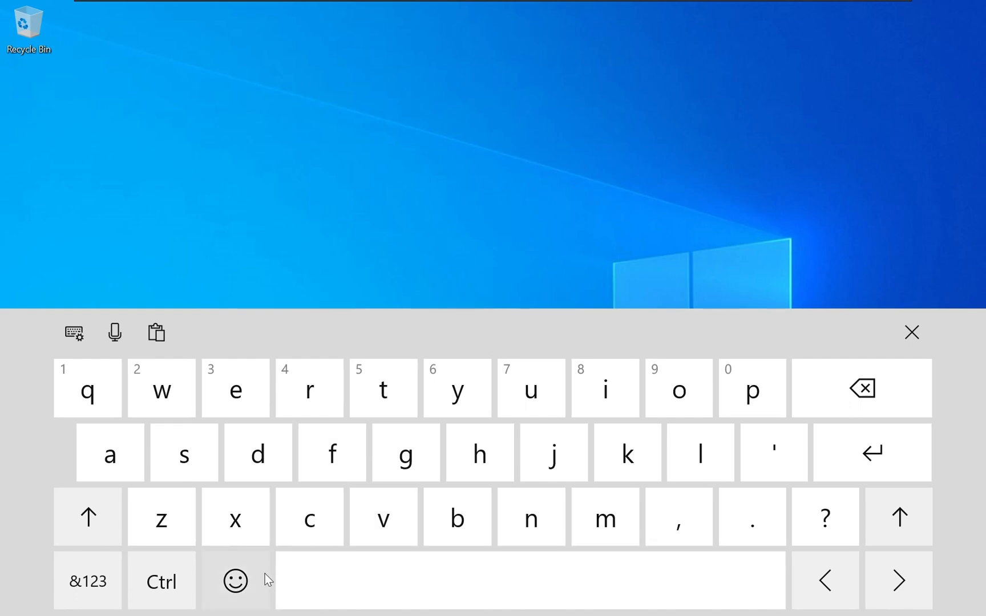
click(234, 580)
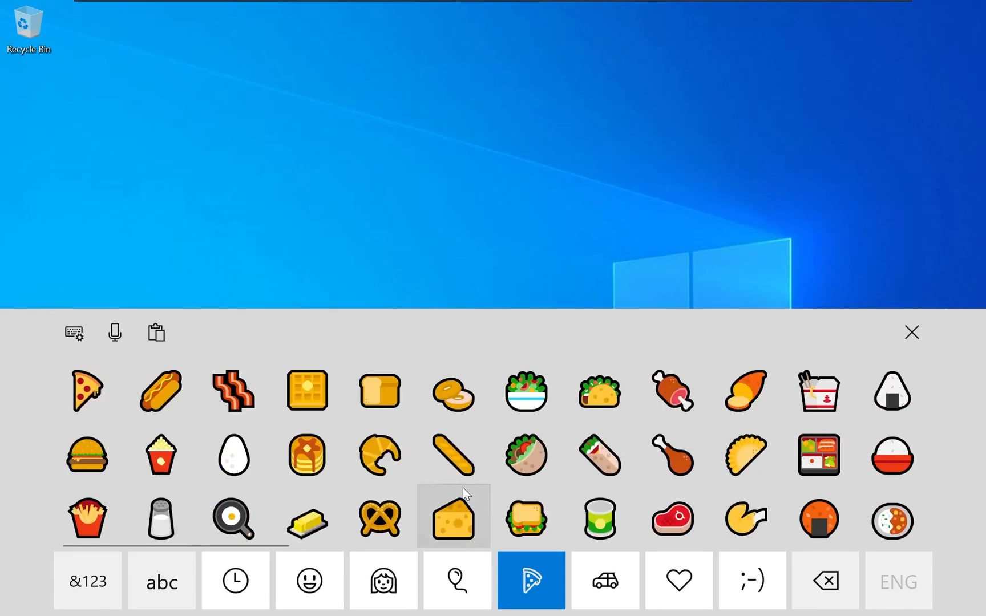
mouse_move(912, 332)
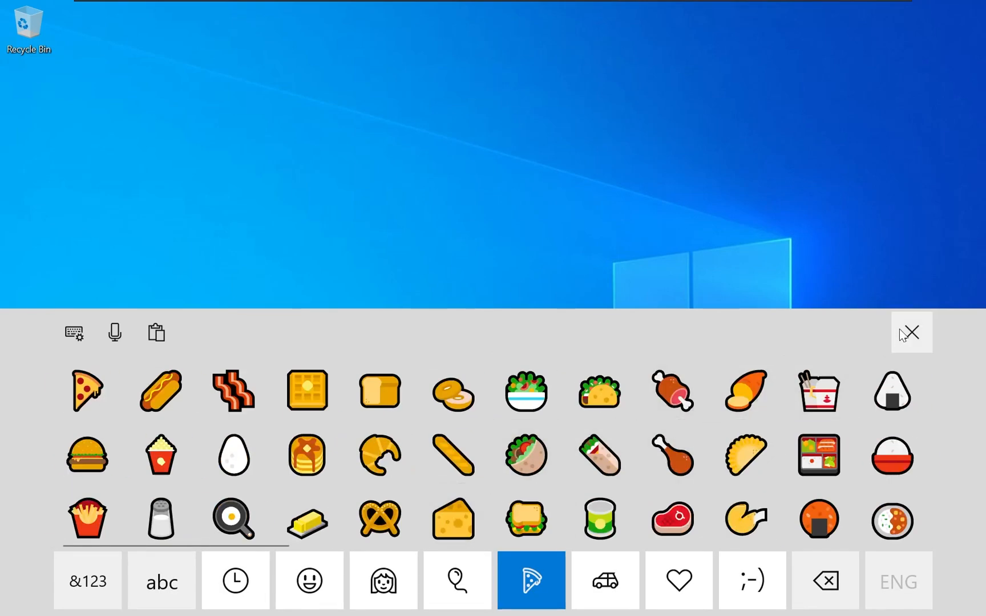
click(234, 580)
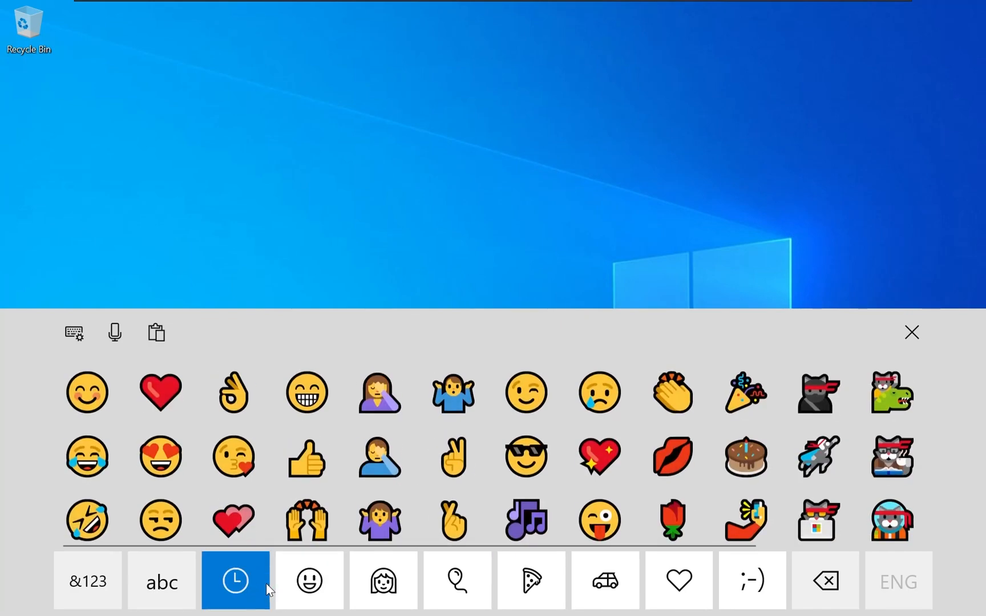
click(309, 581)
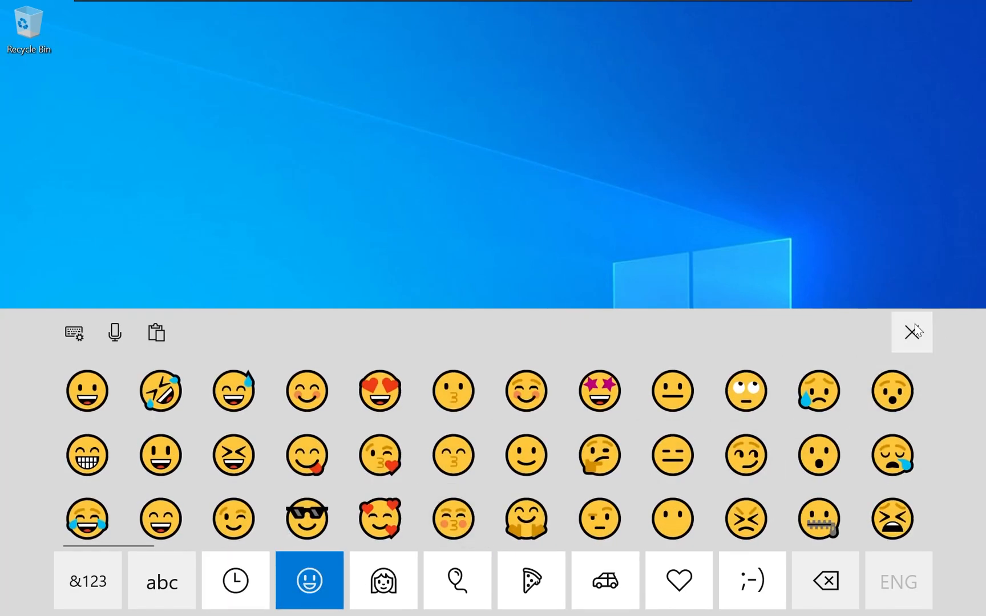
- Dismiss the touch keyboard, rerun the '.net 3 sample' Bing search in Edge, then close it
click(17, 599)
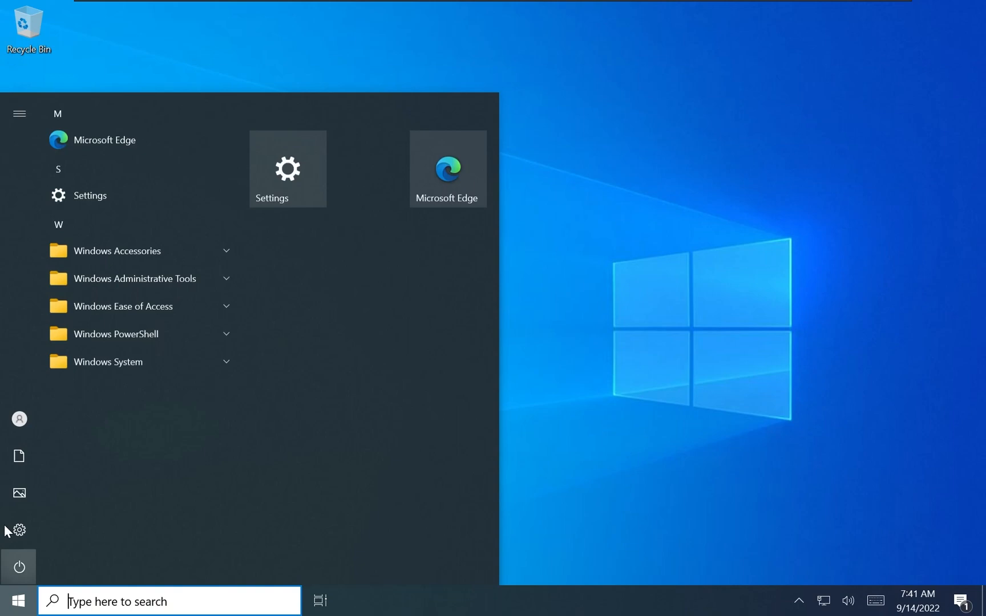
mouse_move(162, 140)
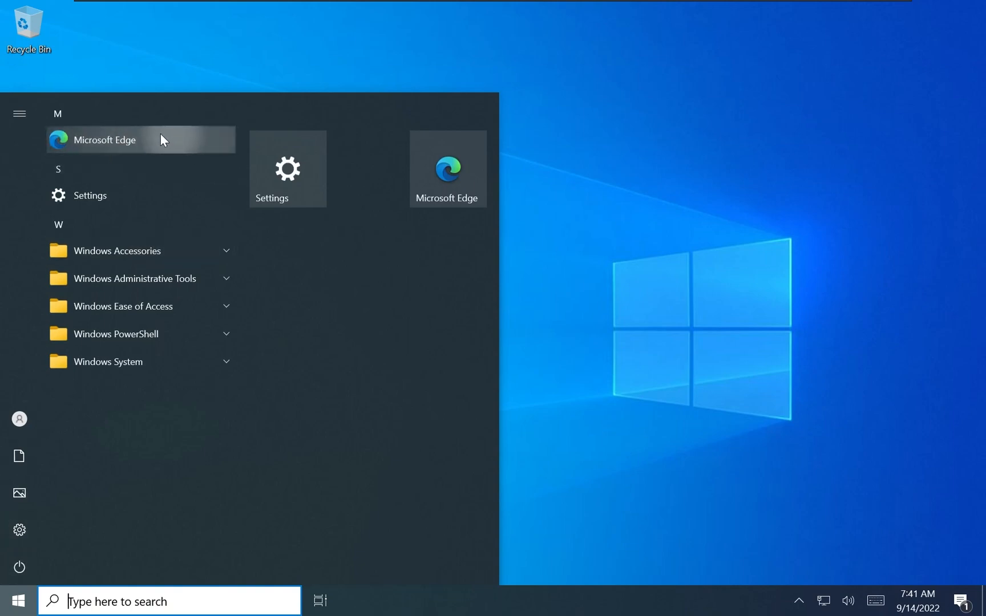
click(105, 140)
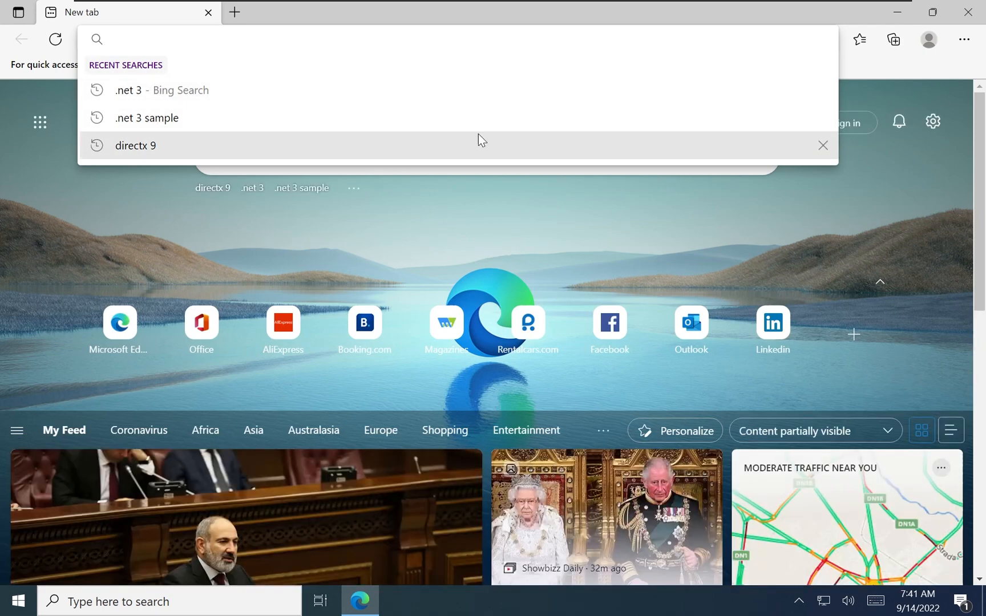
mouse_move(458, 111)
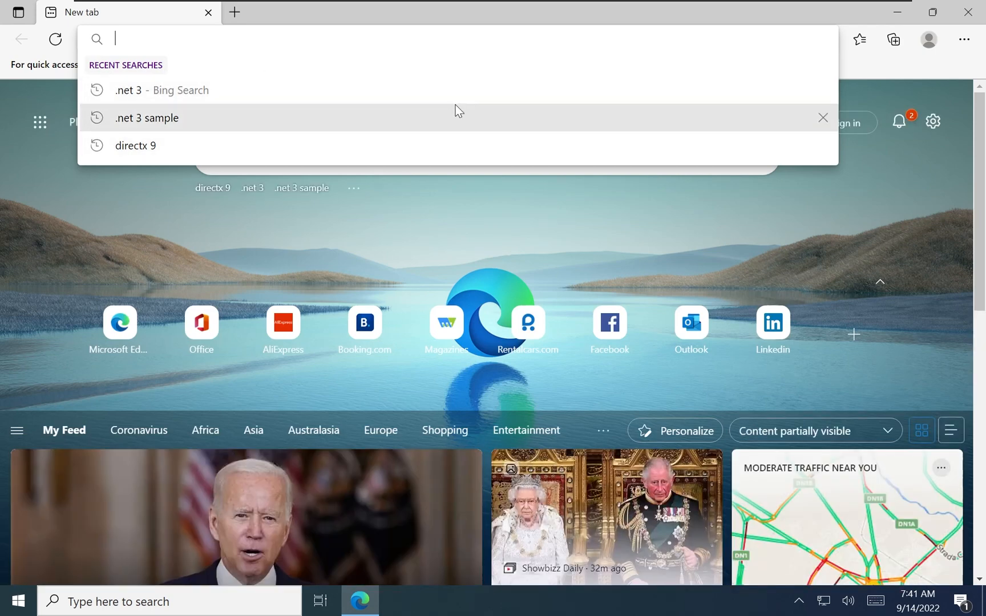
click(147, 118)
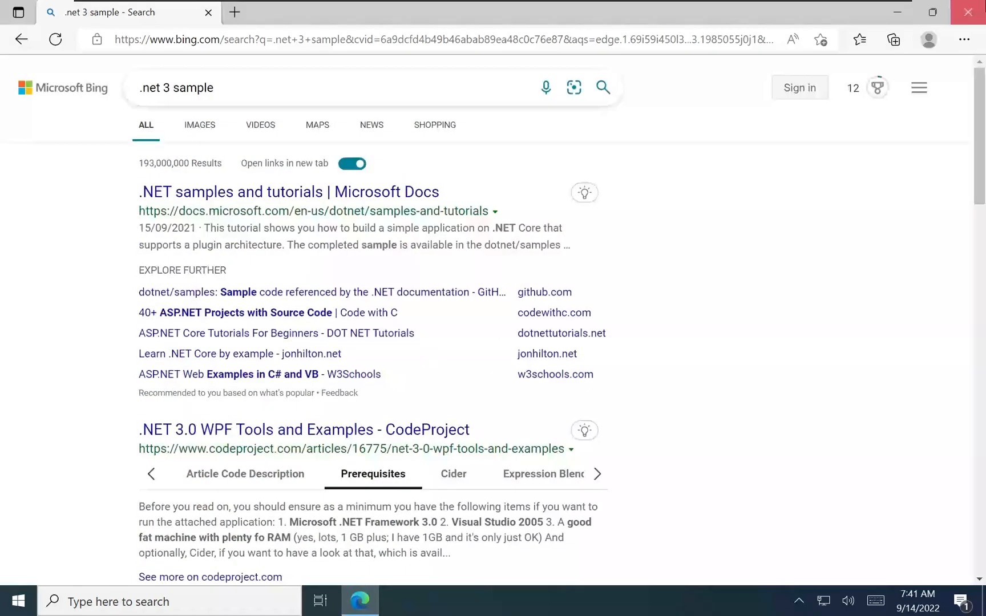
click(12, 600)
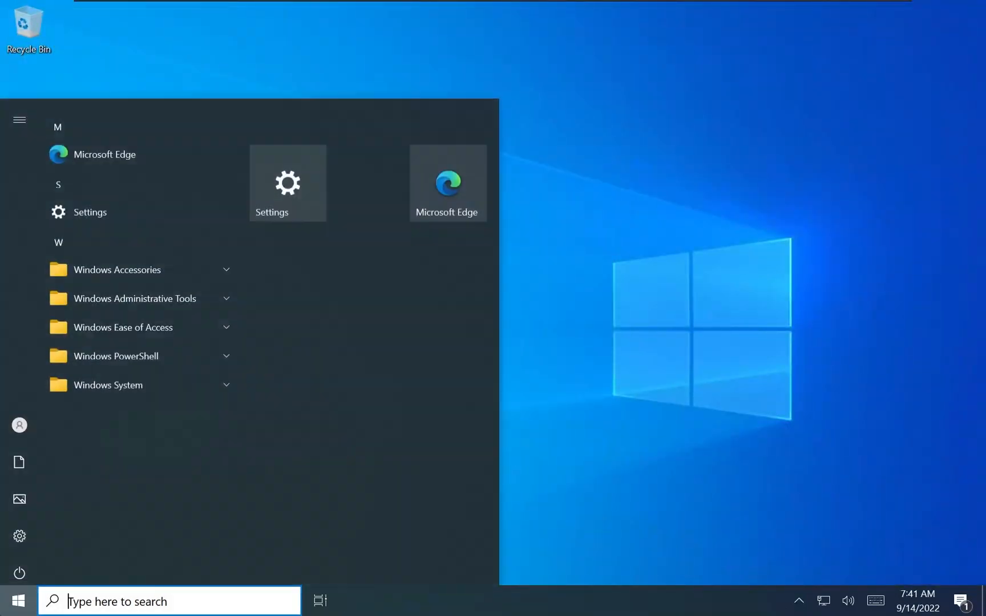
- Open Paint from Windows Accessories, draw 'Hi' freehand, and close Paint
click(125, 270)
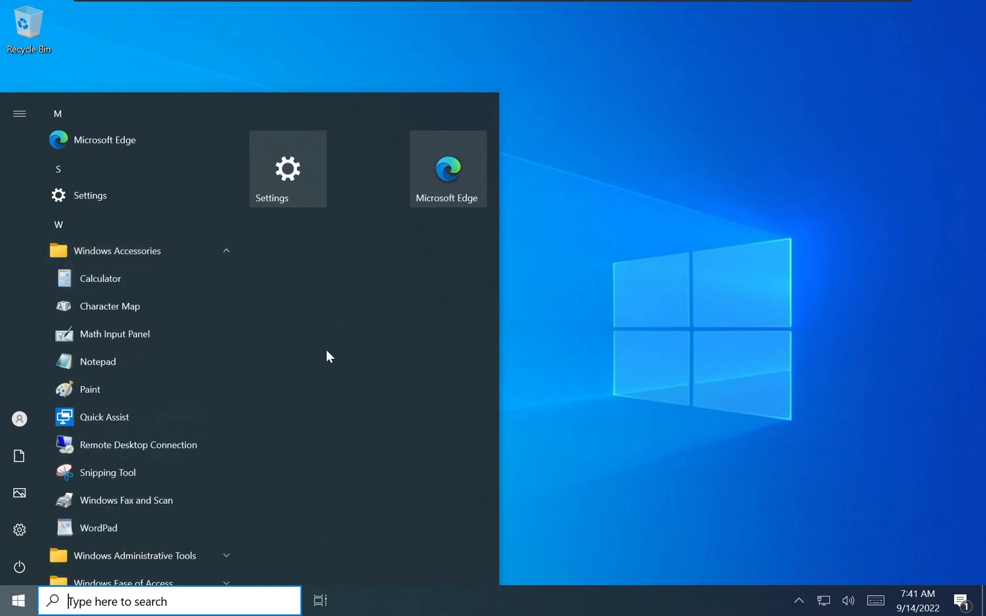
scroll(down, 3)
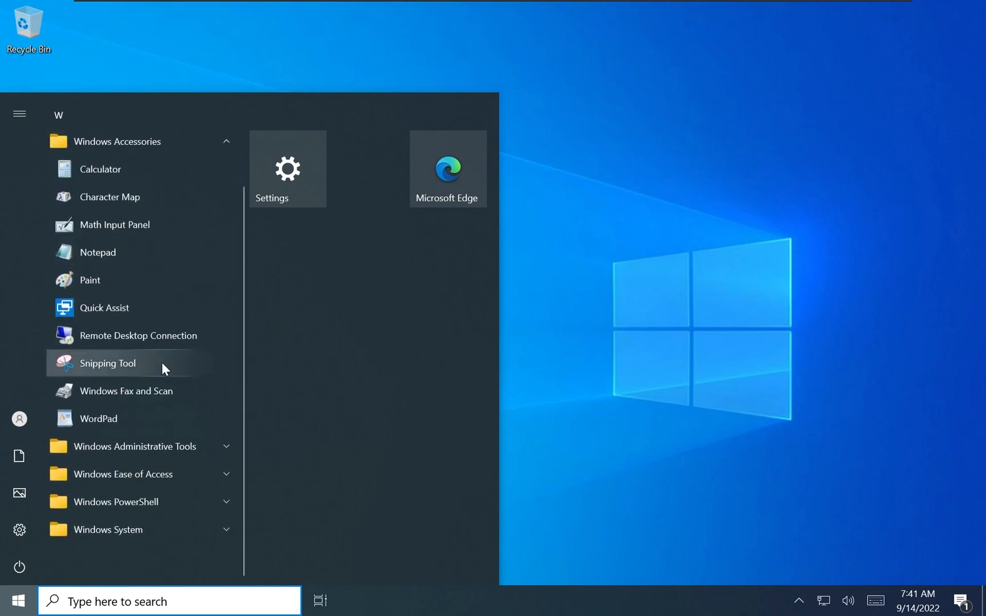
click(90, 280)
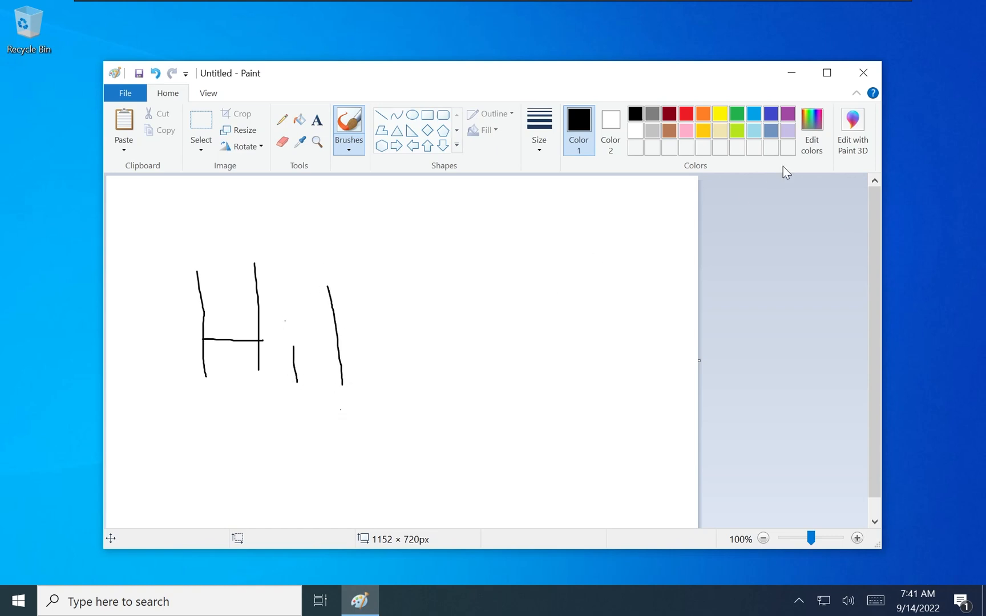
click(862, 73)
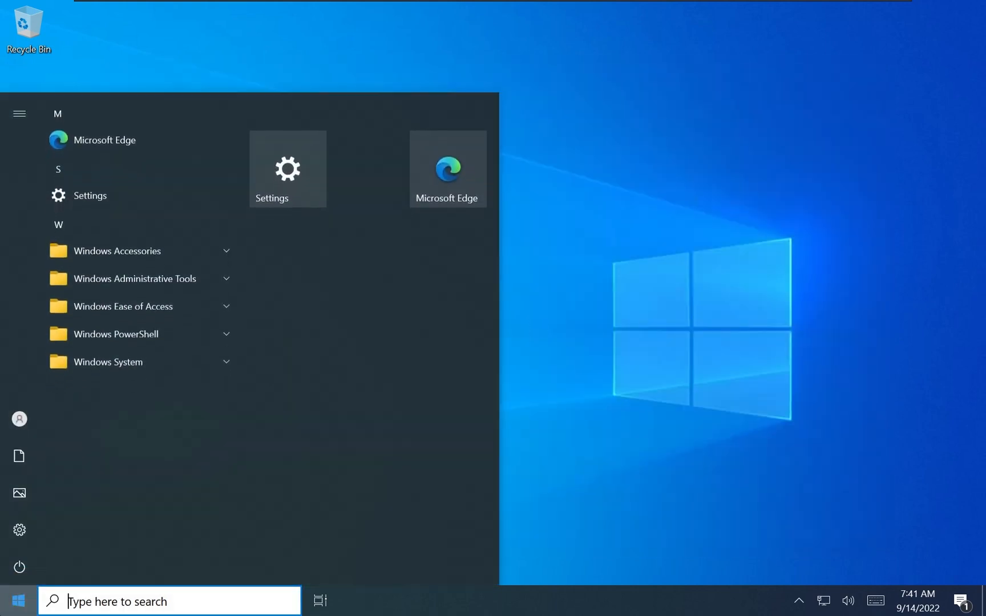
- Open Snipping Tool from Windows Accessories, capture a desktop snip, and close without saving
click(125, 250)
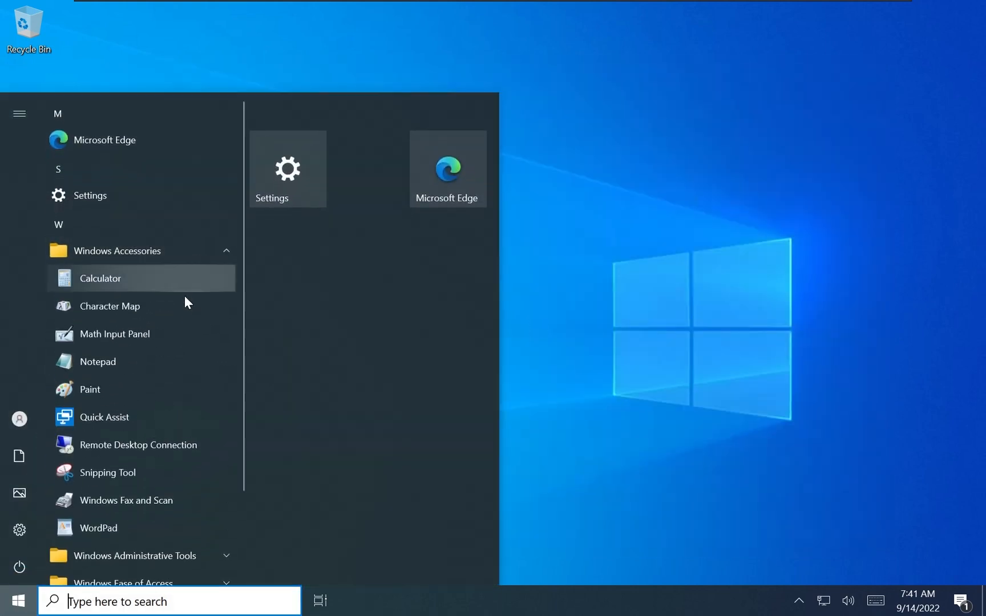
click(109, 472)
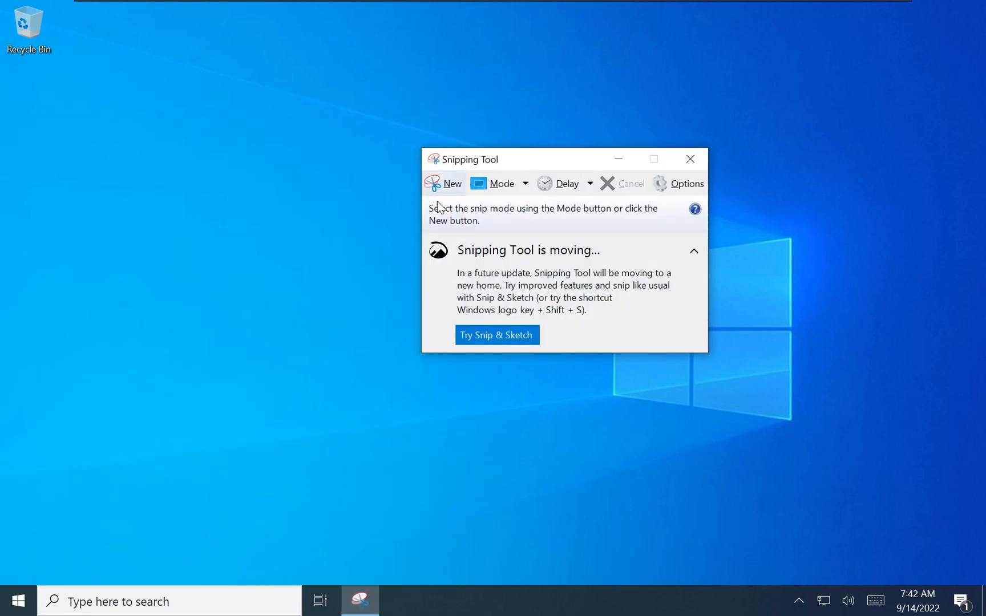
click(451, 183)
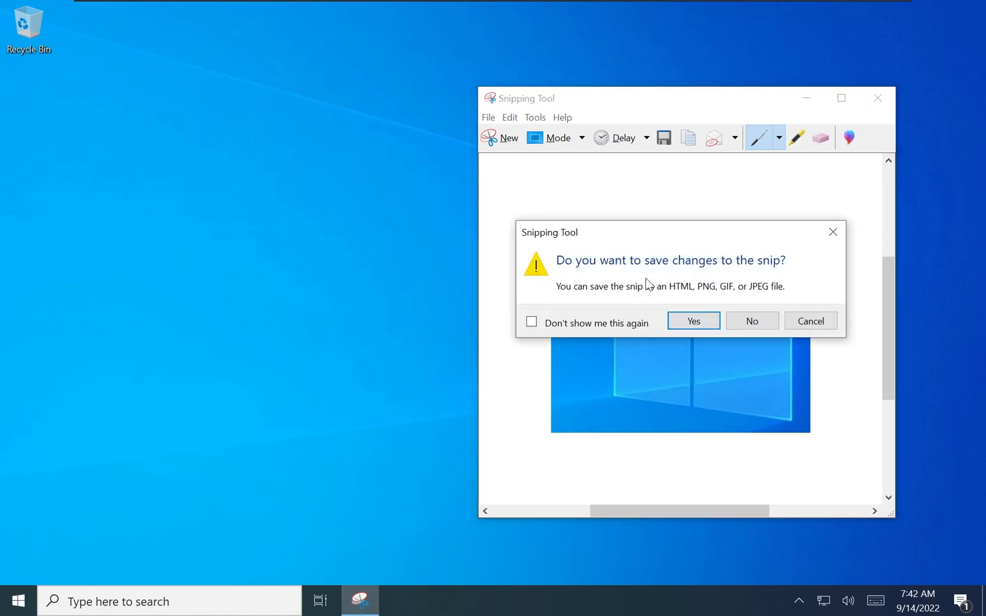
click(13, 600)
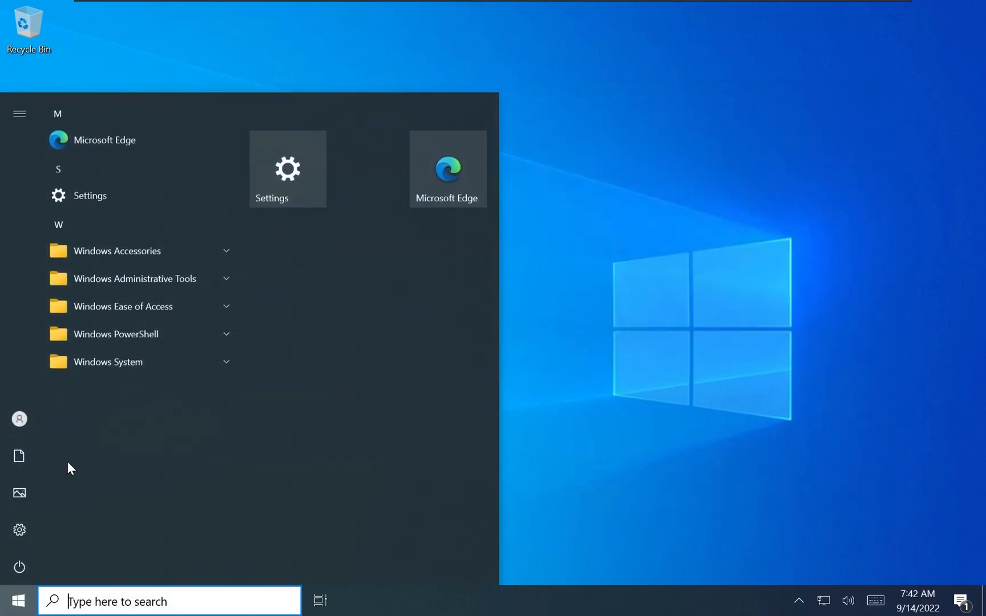
- Expand the Windows Accessories, Ease of Access, PowerShell and System Start menu folders
click(124, 250)
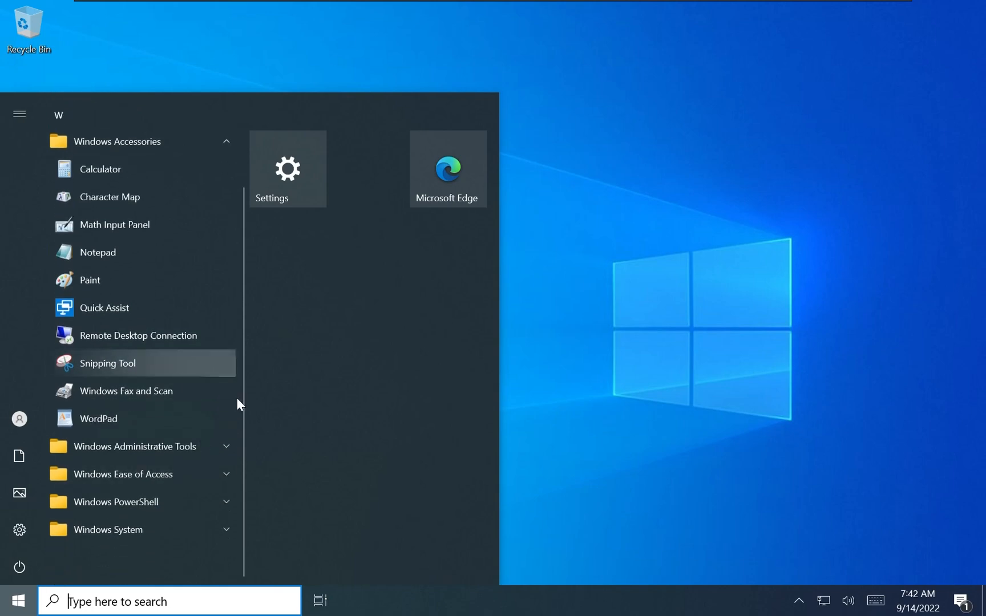
mouse_move(158, 326)
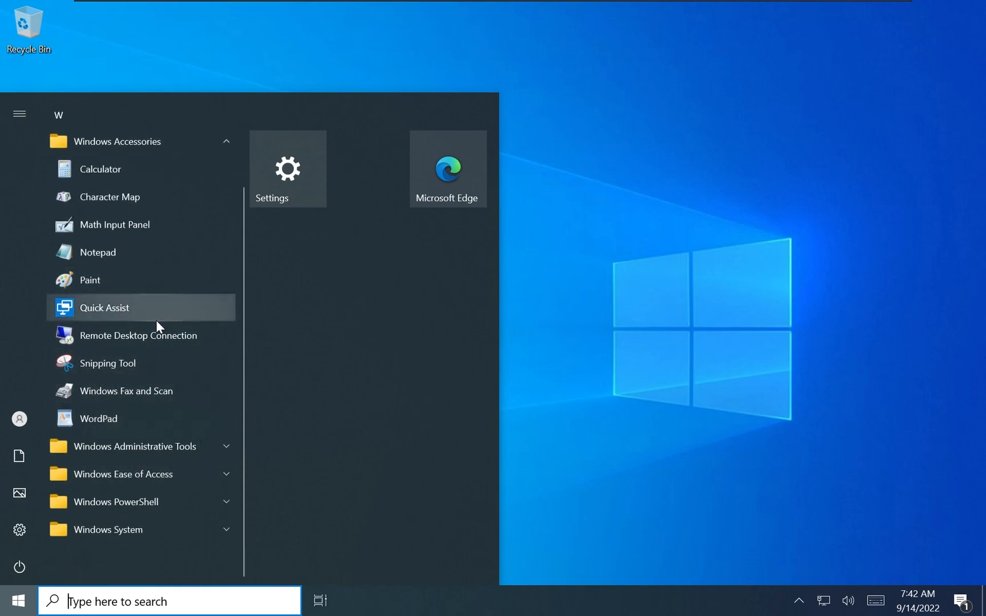
scroll(down, 3)
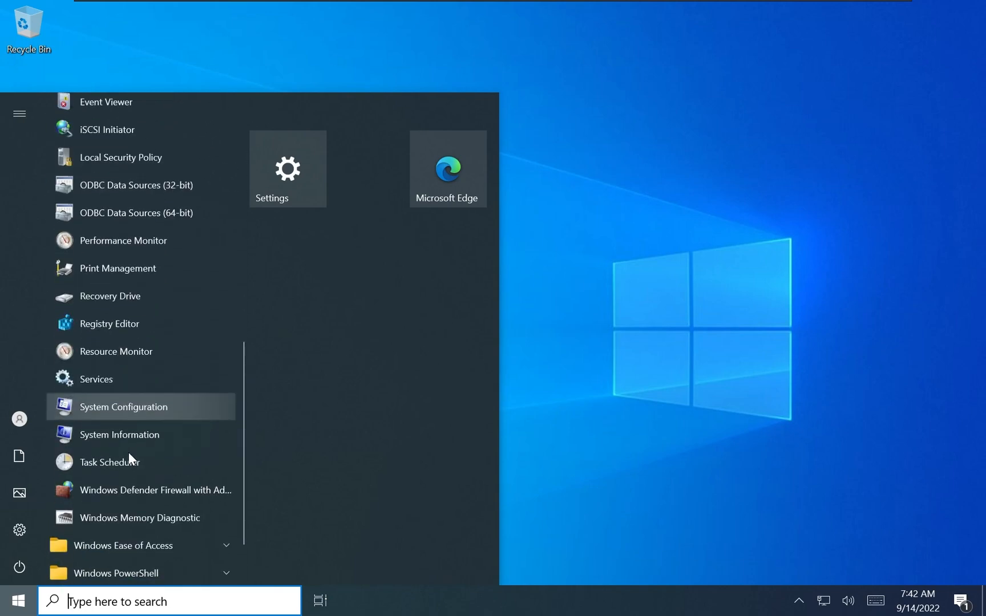
click(123, 545)
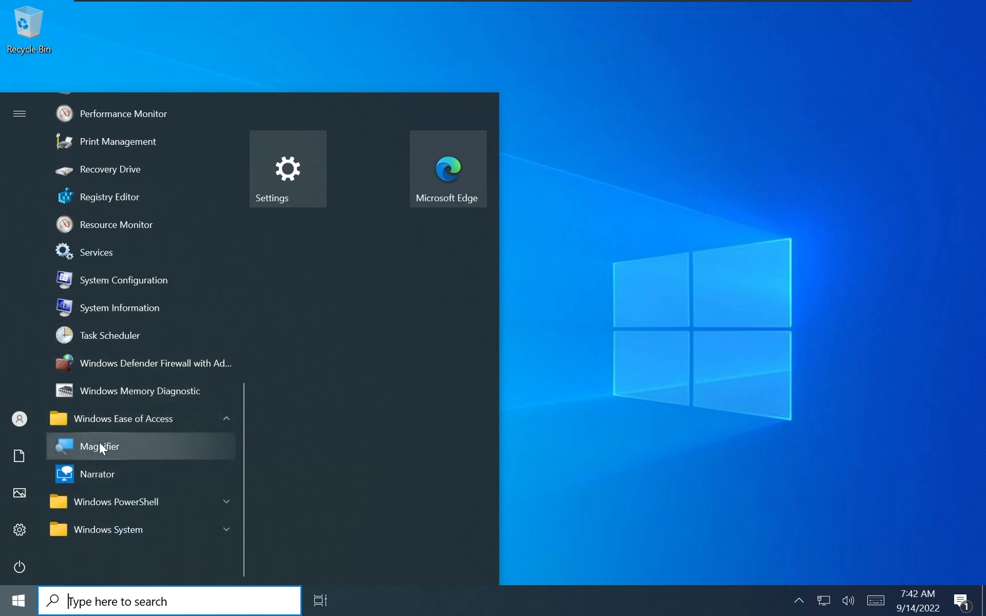
click(114, 501)
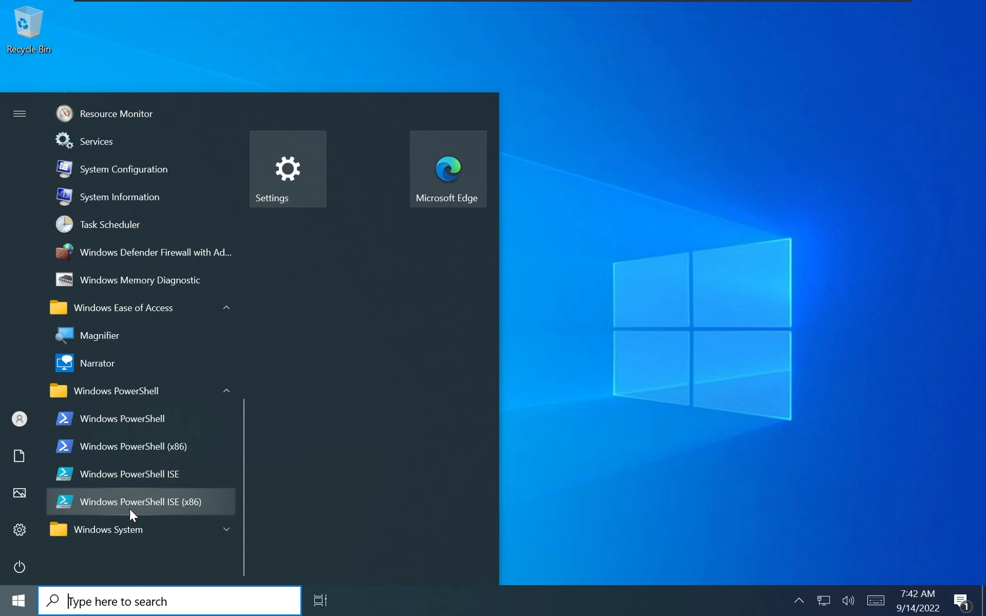
click(117, 530)
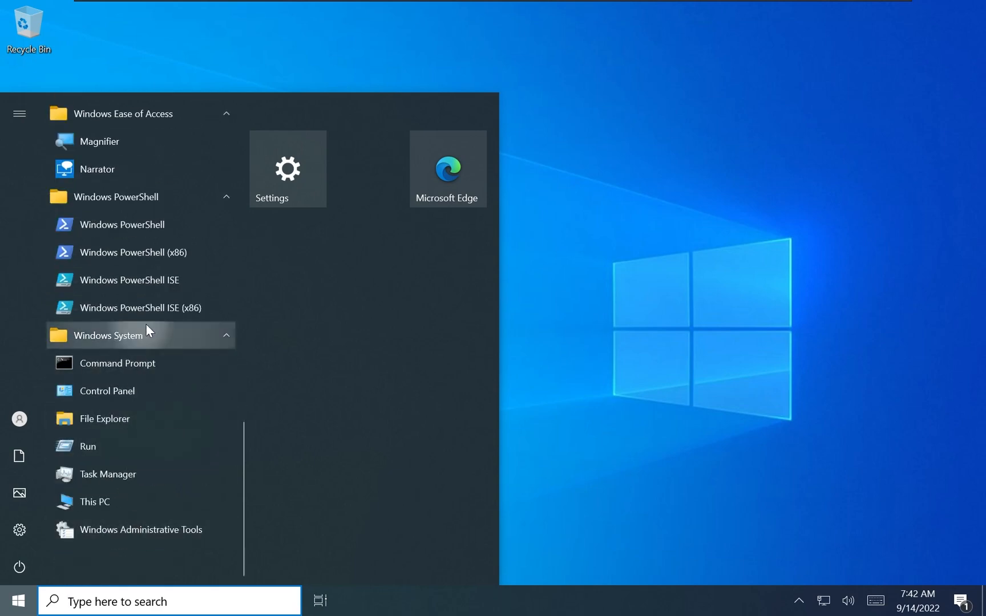
click(562, 388)
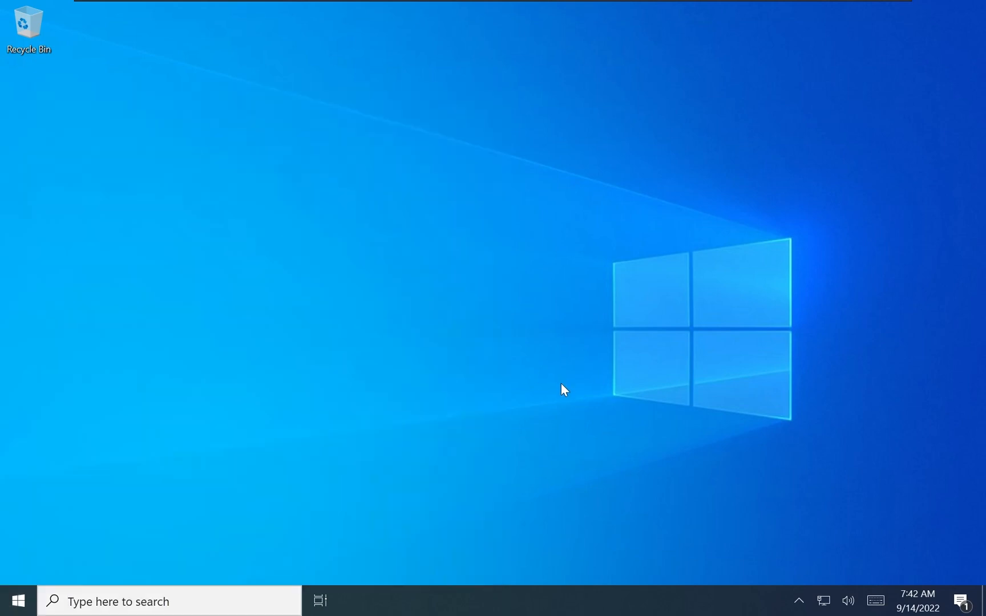
text(add w)
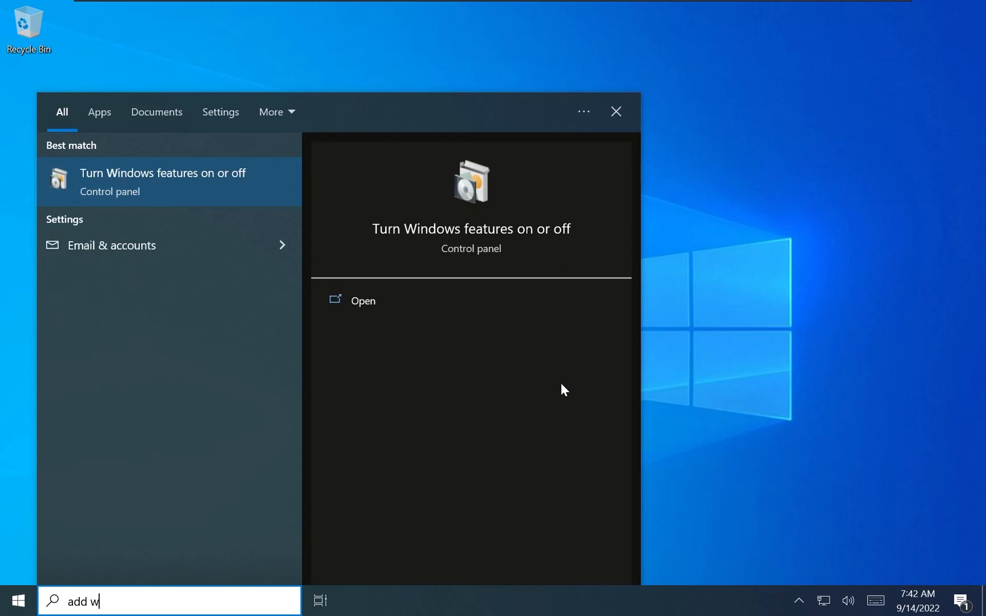
click(362, 301)
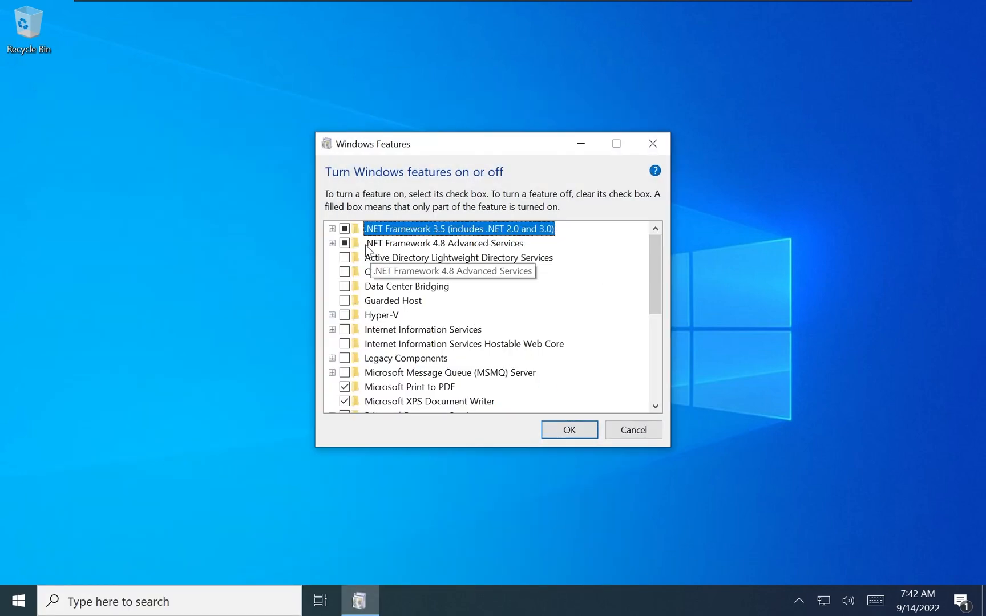
mouse_move(402, 242)
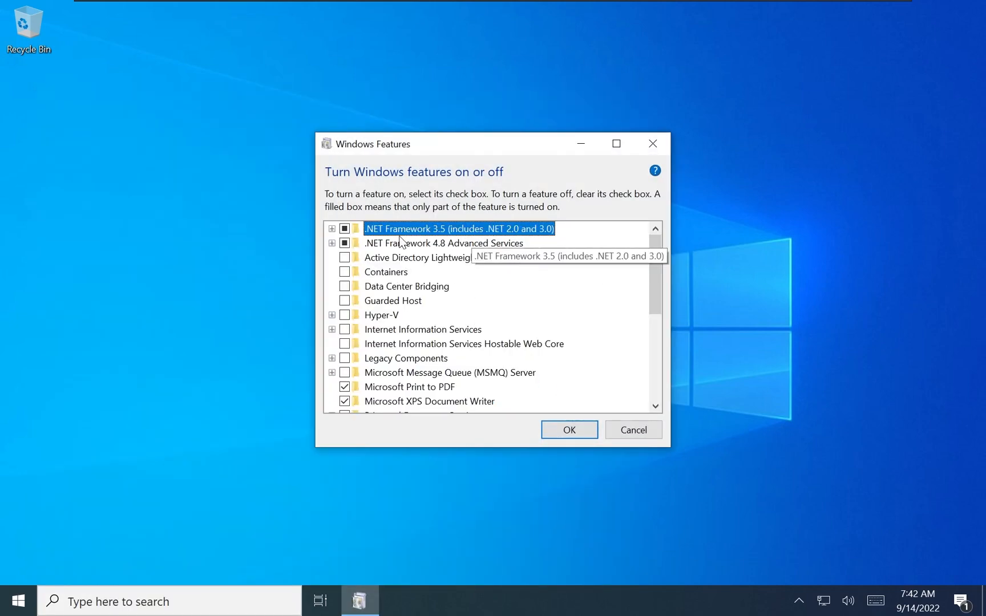
scroll(down, 3)
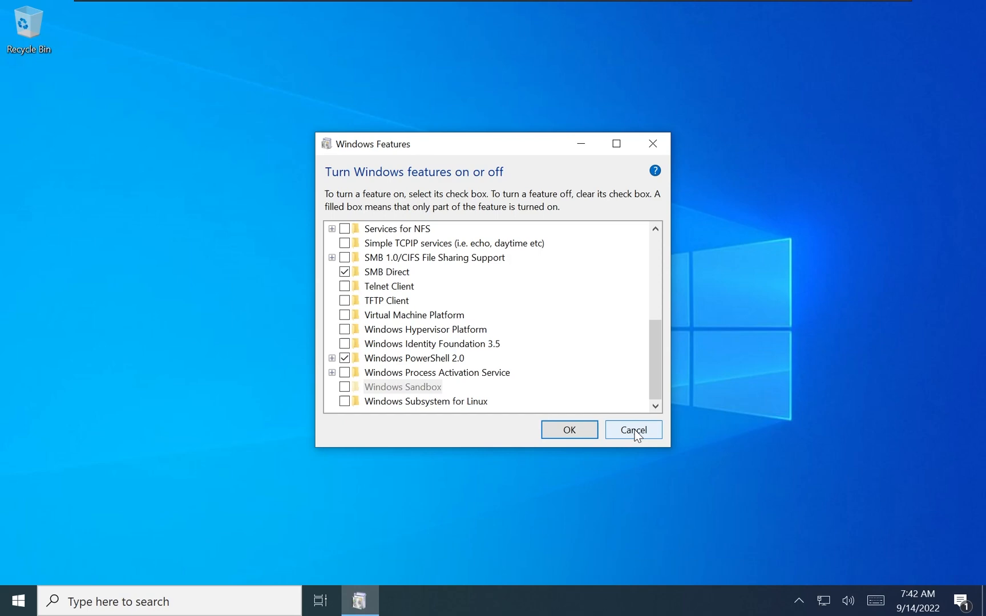
scroll(up, 3)
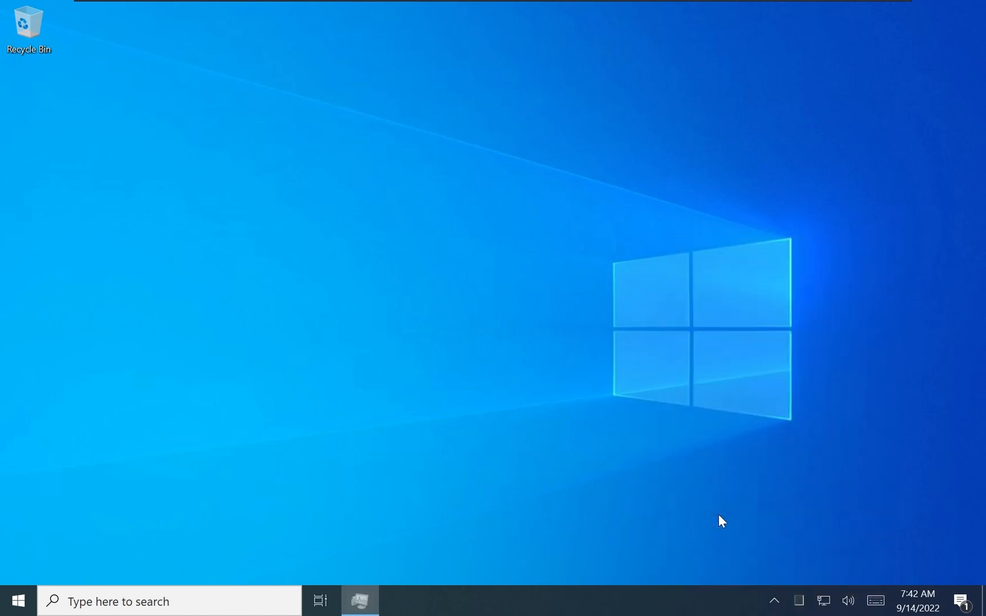
- Open Task Manager, check the Startup tab, then scroll through the Processes list
click(359, 602)
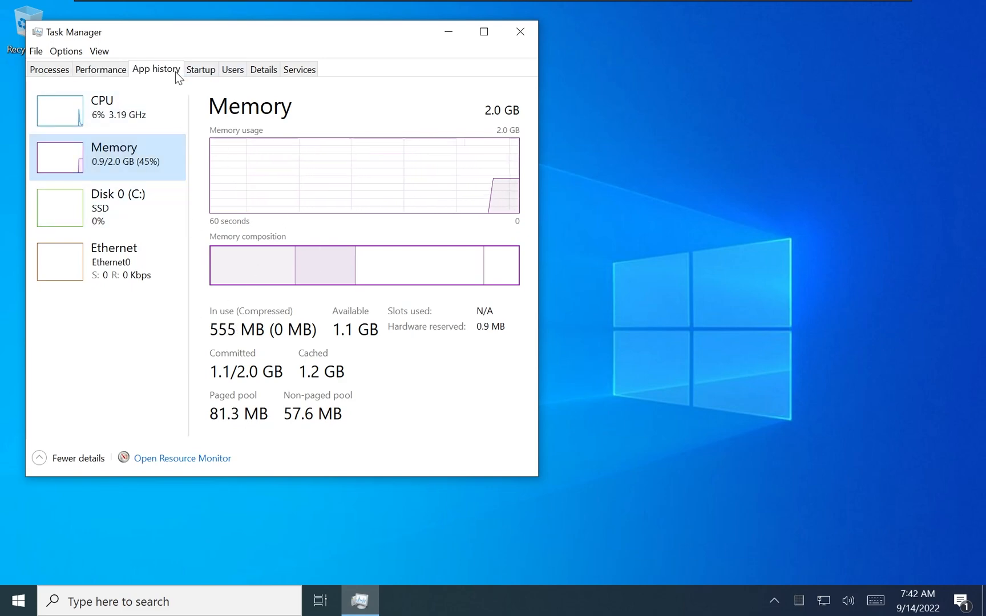
click(199, 69)
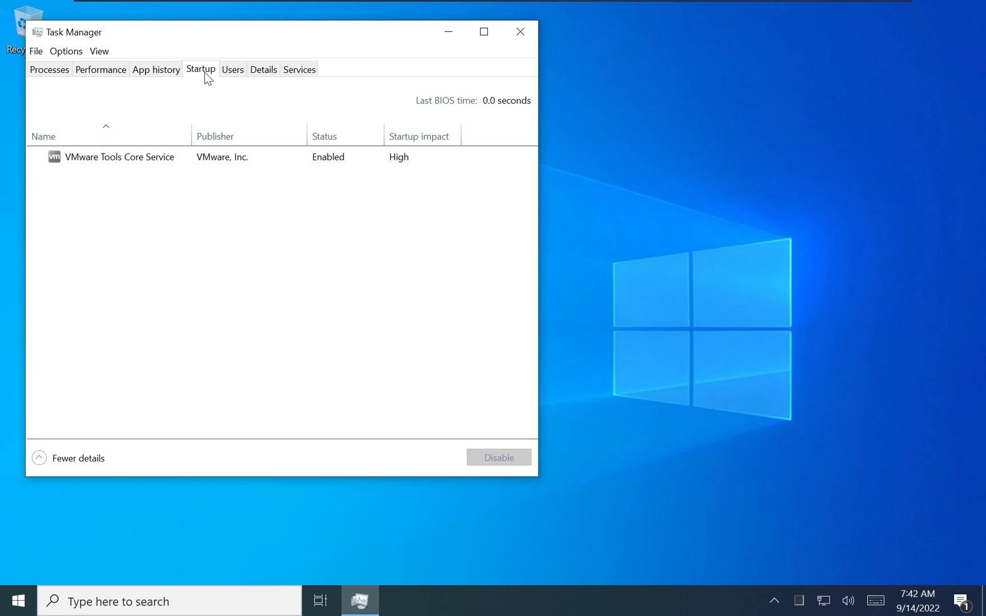
click(48, 69)
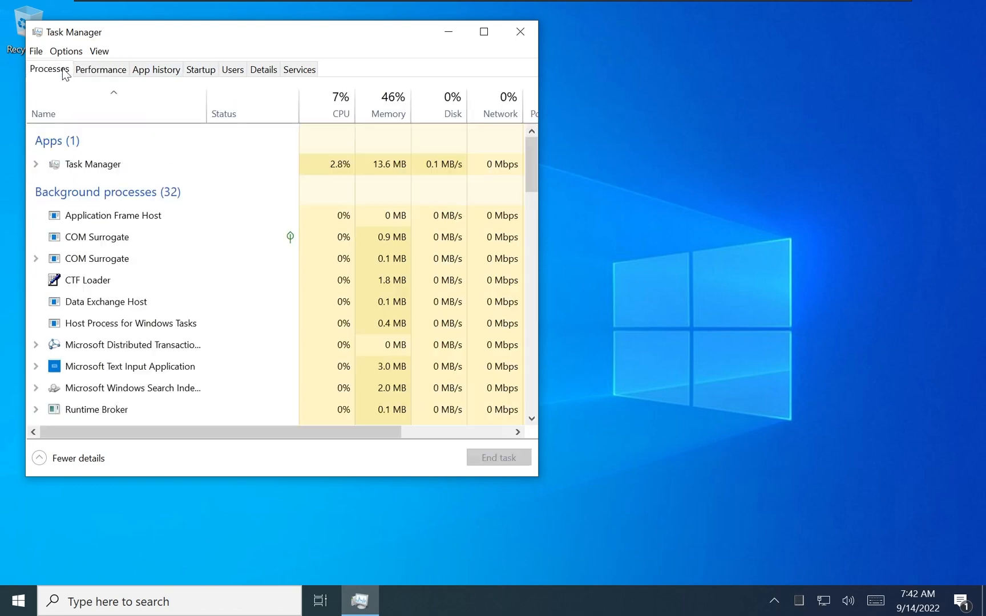
scroll(down, 3)
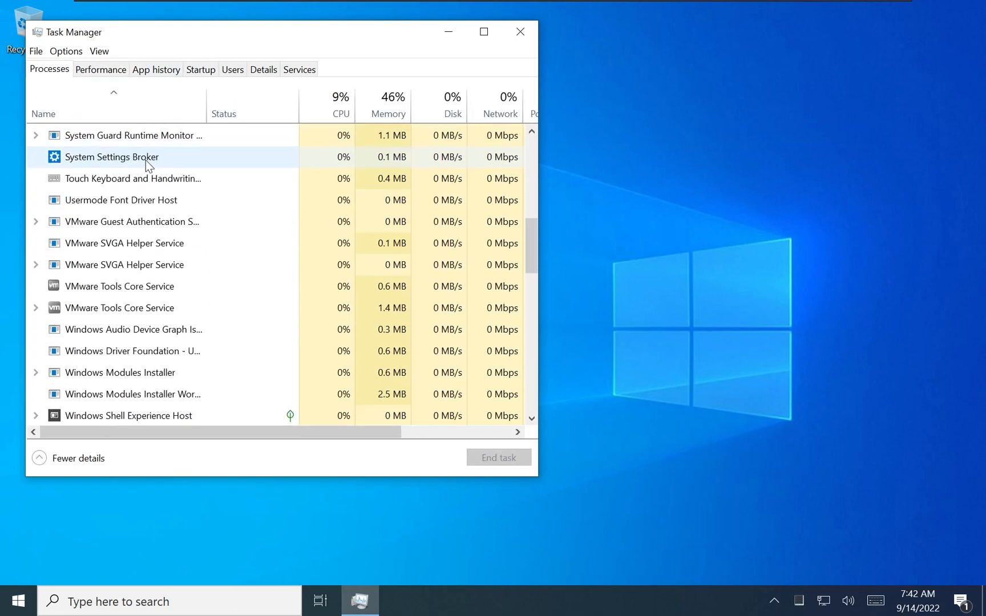
scroll(down, 3)
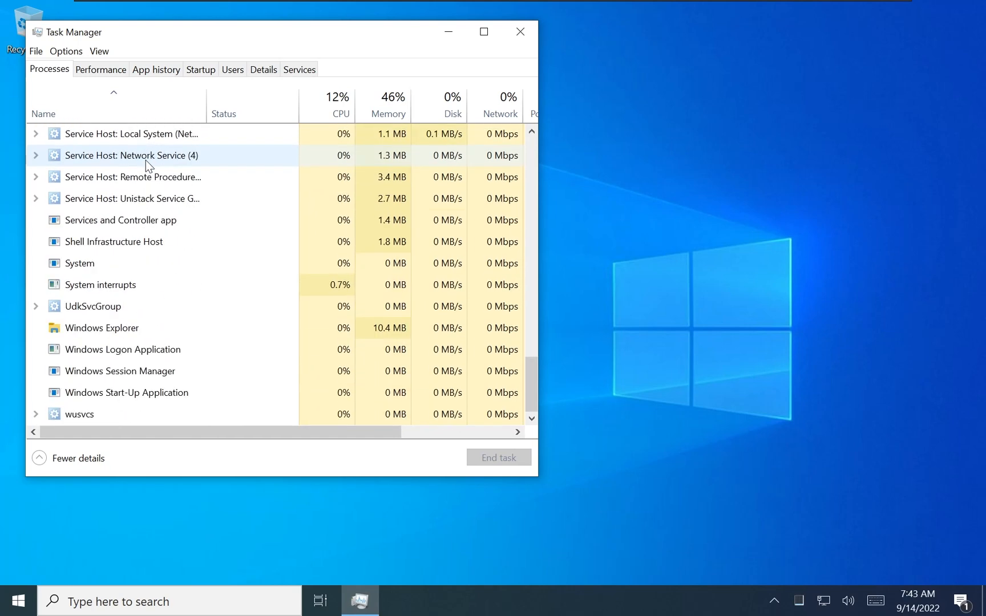
click(519, 31)
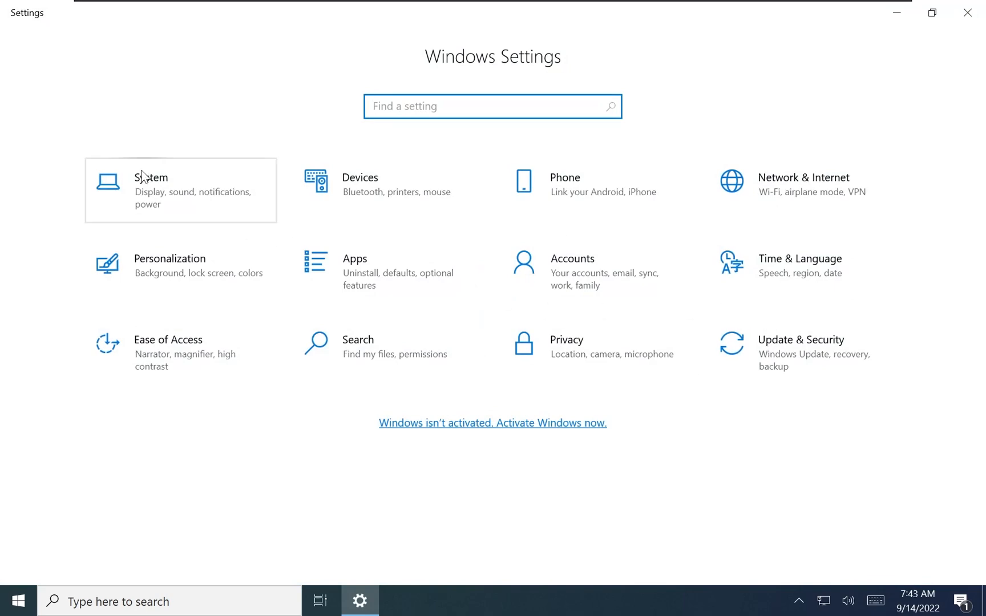
click(150, 177)
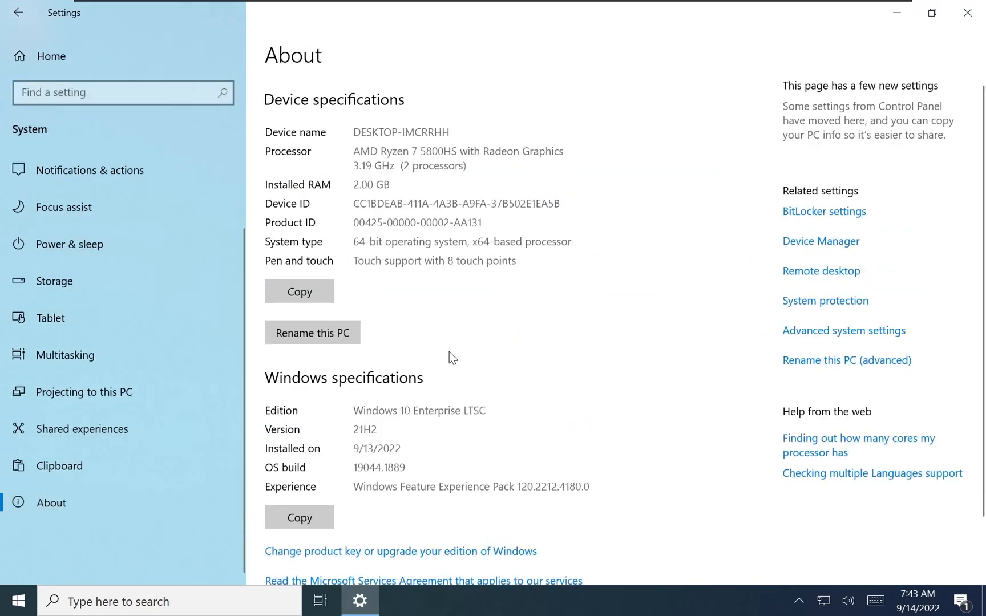
scroll(down, 3)
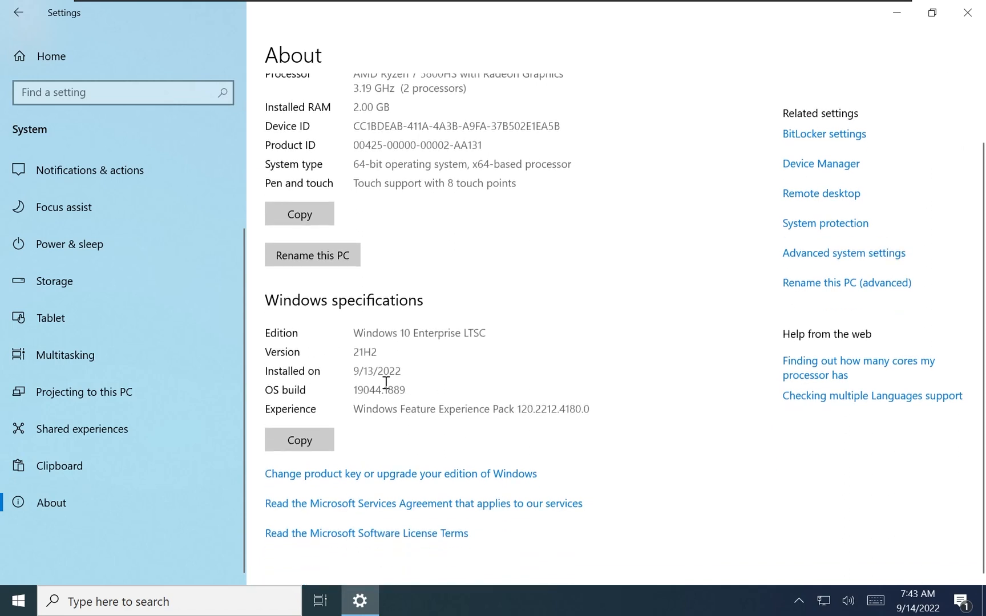
mouse_move(539, 405)
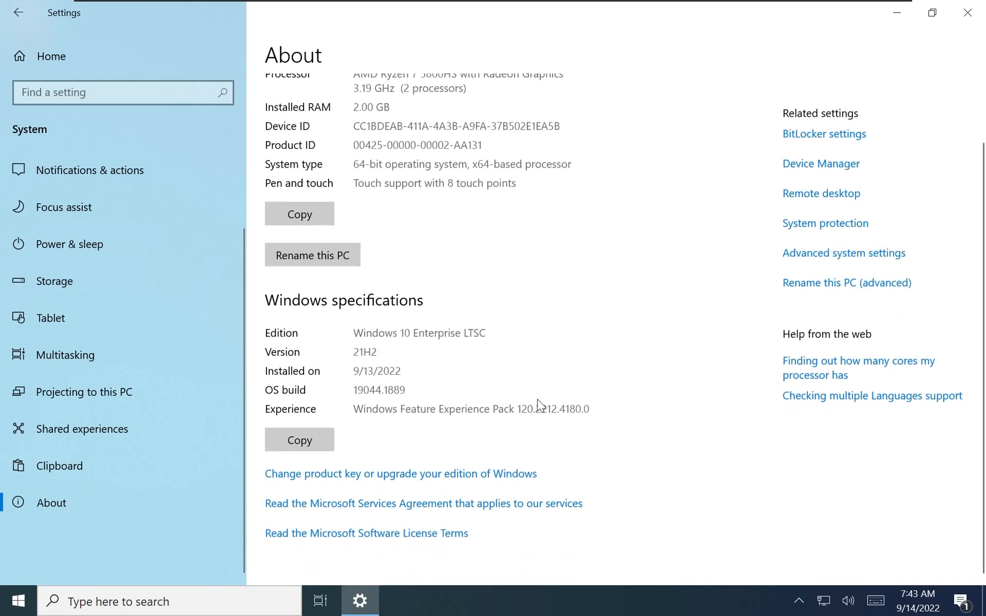
mouse_move(599, 396)
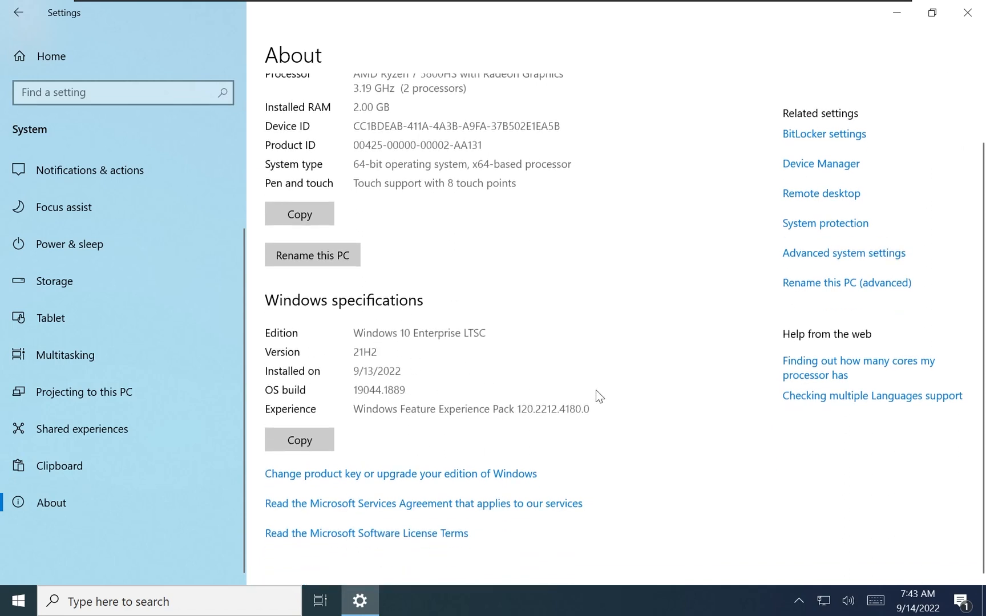
scroll(up, 3)
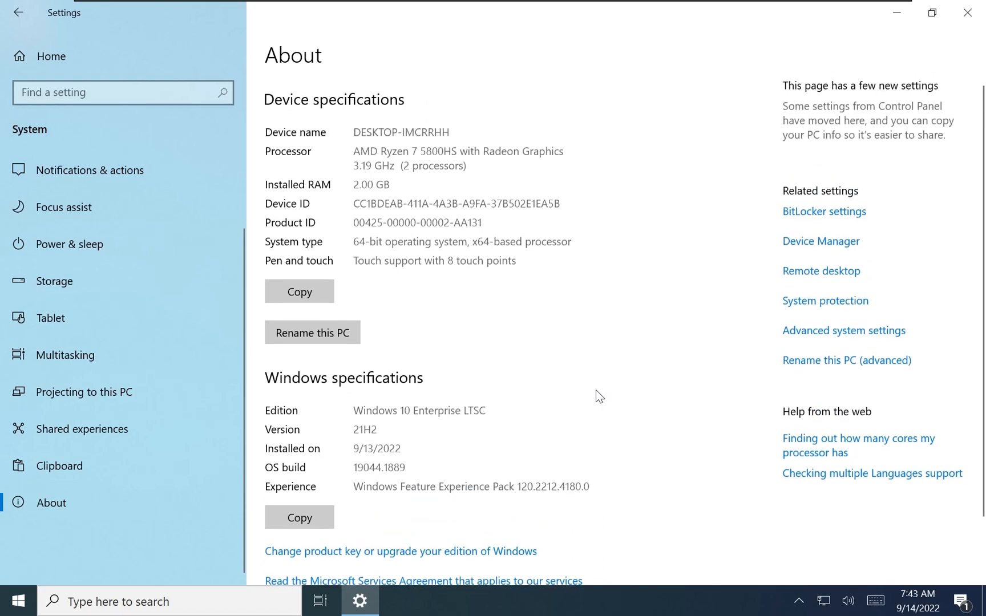
click(18, 13)
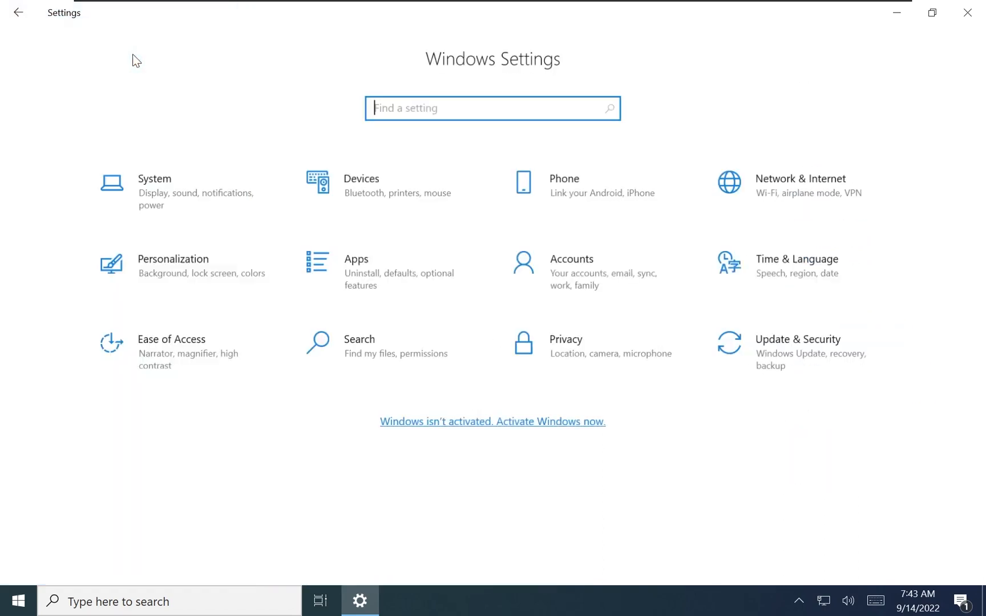
- View Windows Update showing the device is up to date, then close Settings
click(799, 339)
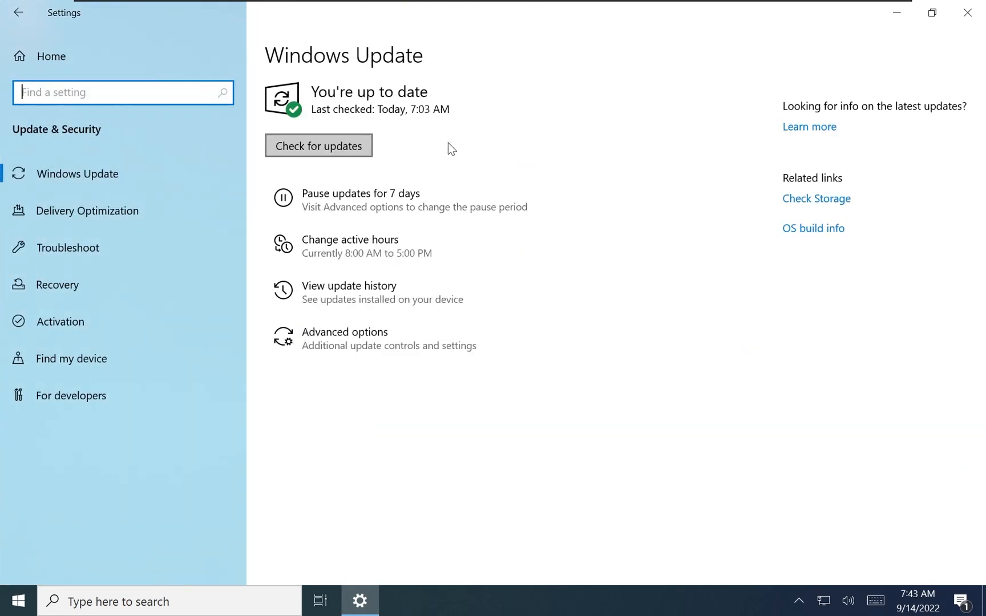
mouse_move(358, 101)
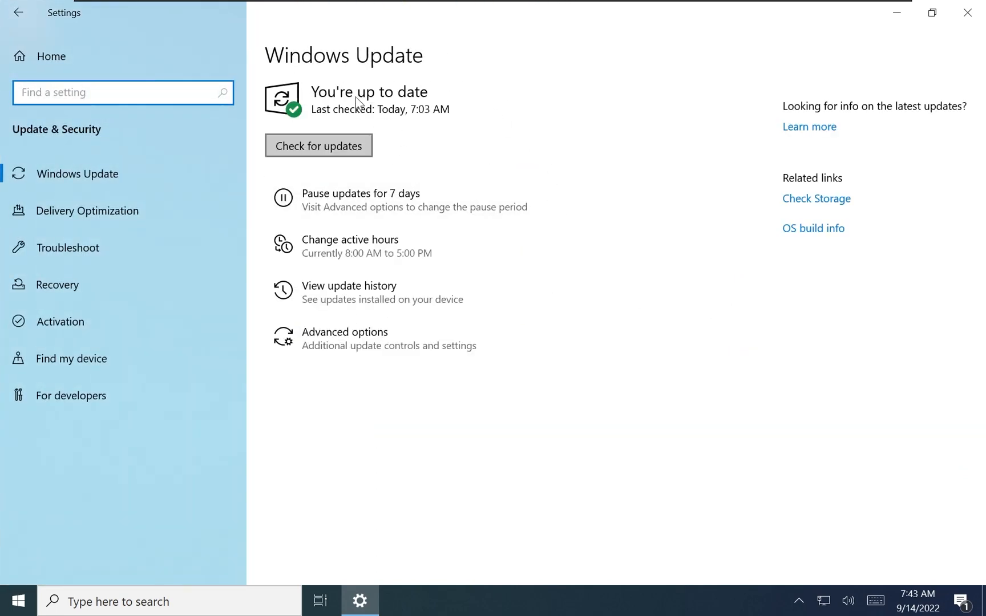
mouse_move(497, 187)
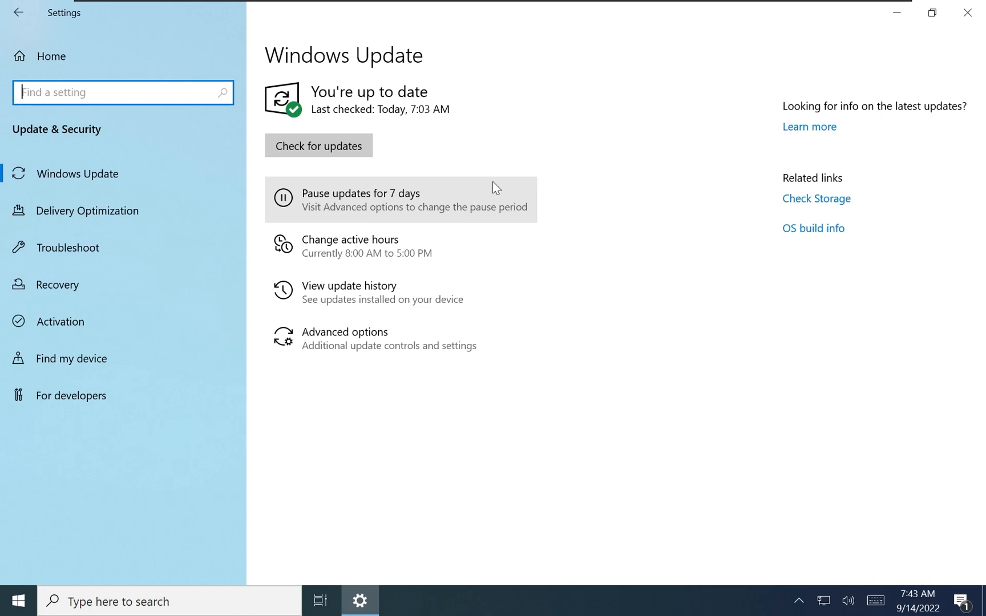
mouse_move(491, 186)
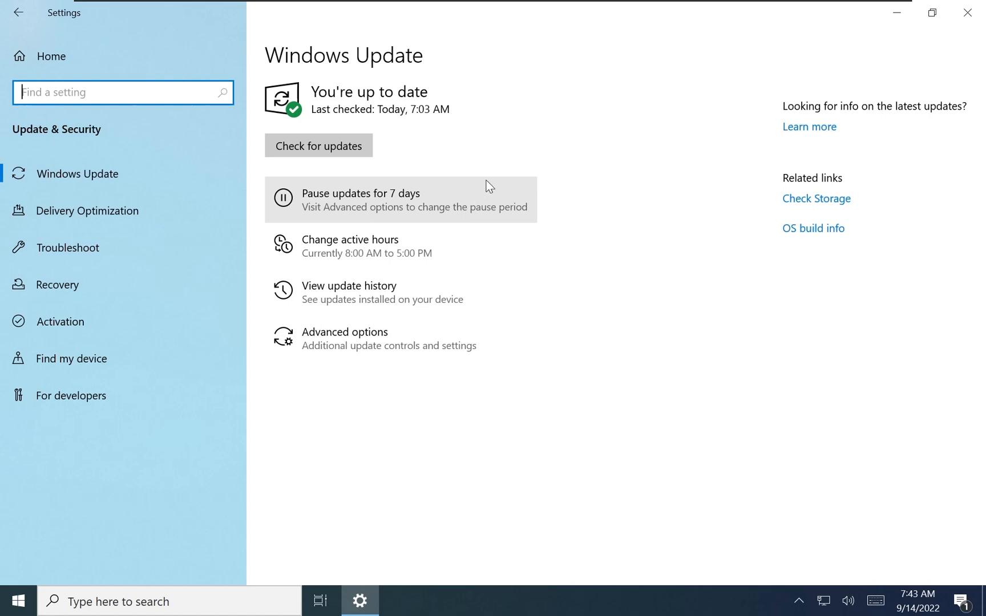
mouse_move(425, 343)
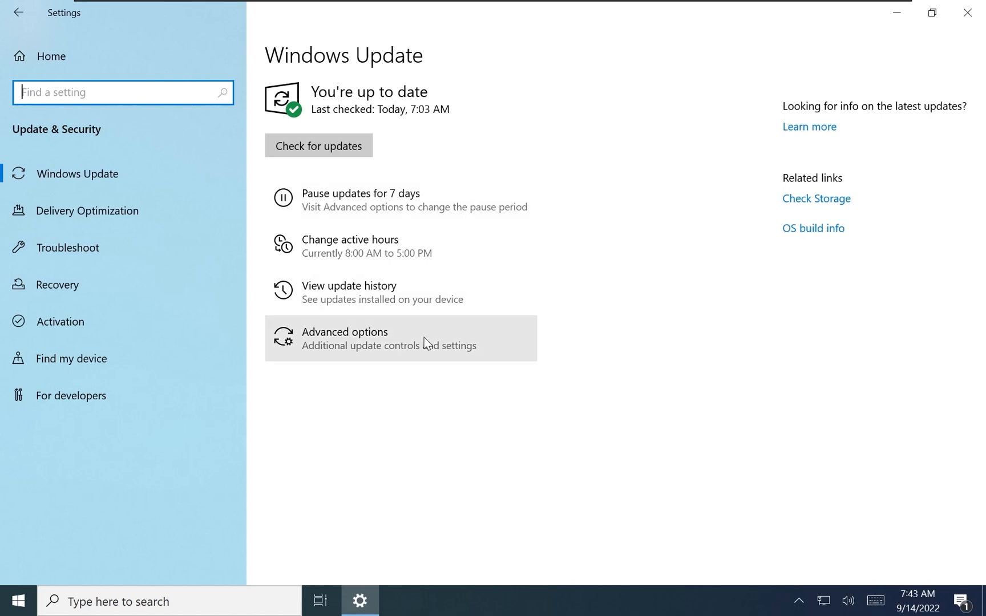
mouse_move(362, 333)
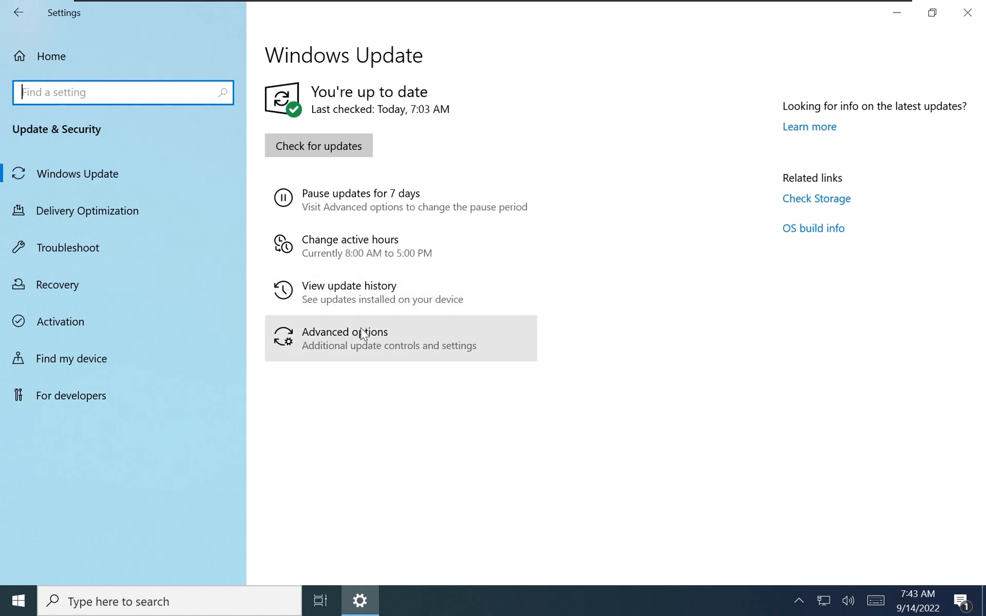
mouse_move(708, 232)
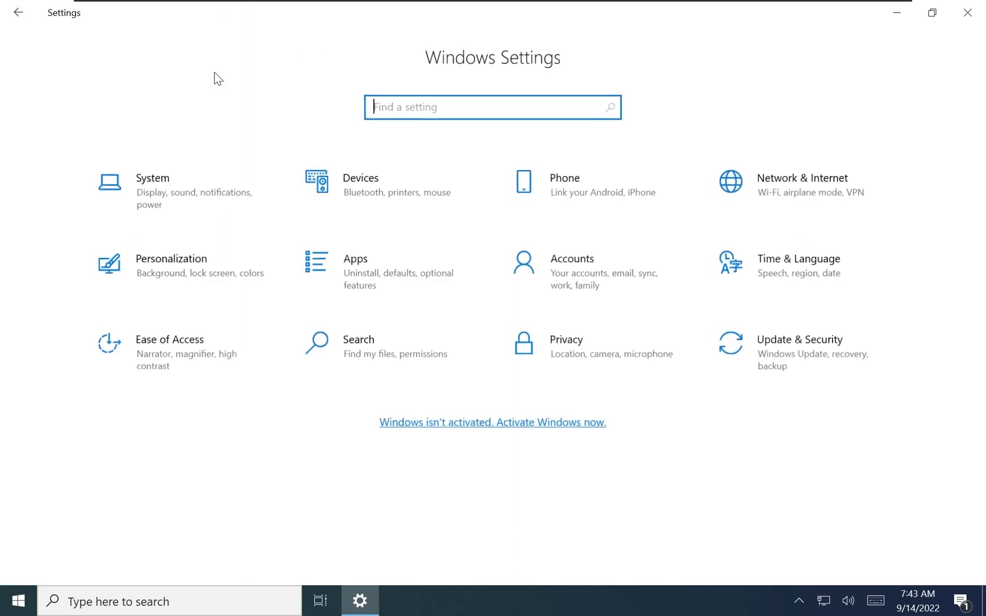
mouse_move(748, 339)
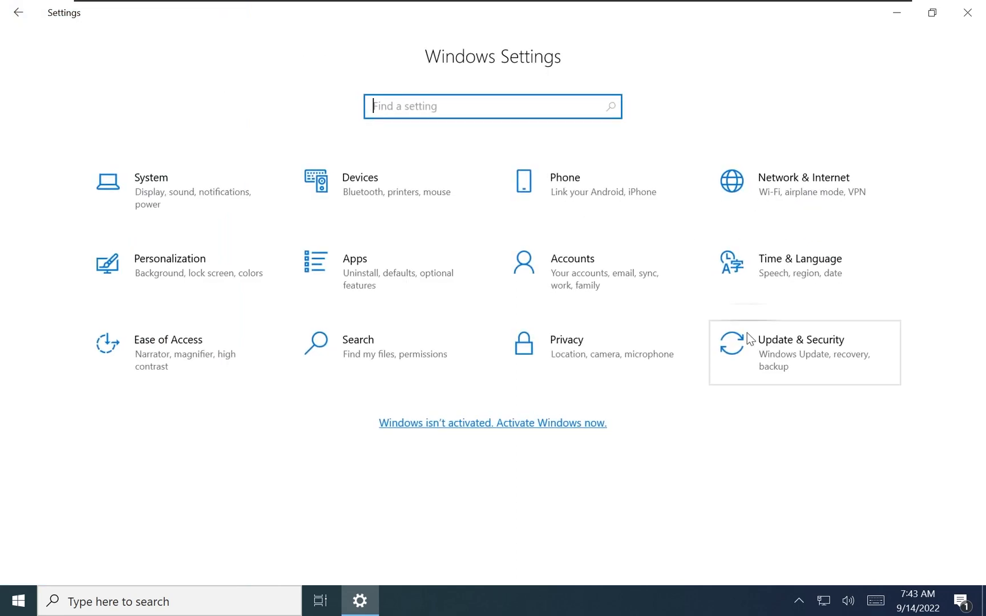
mouse_move(458, 247)
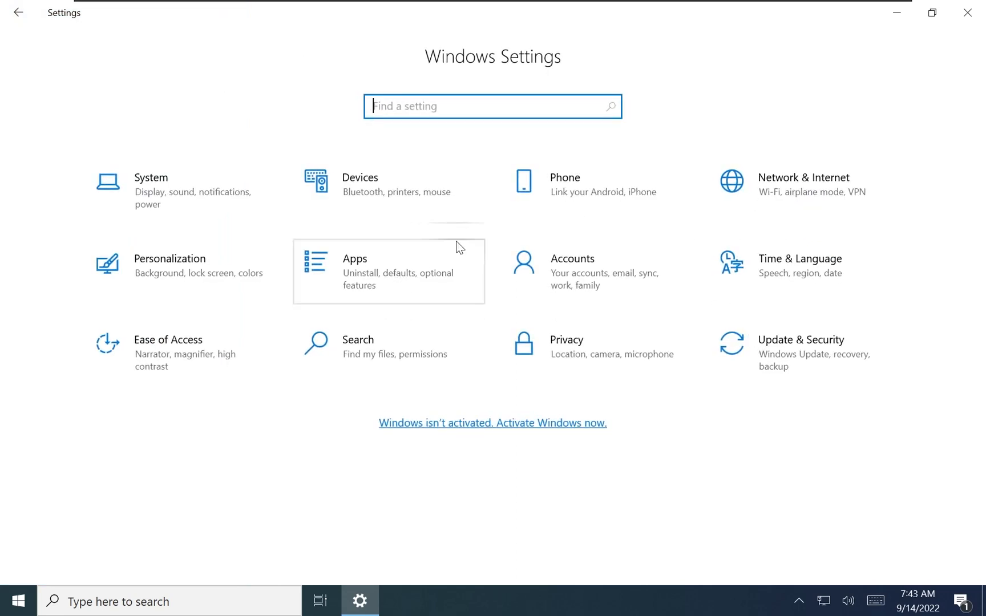
mouse_move(258, 275)
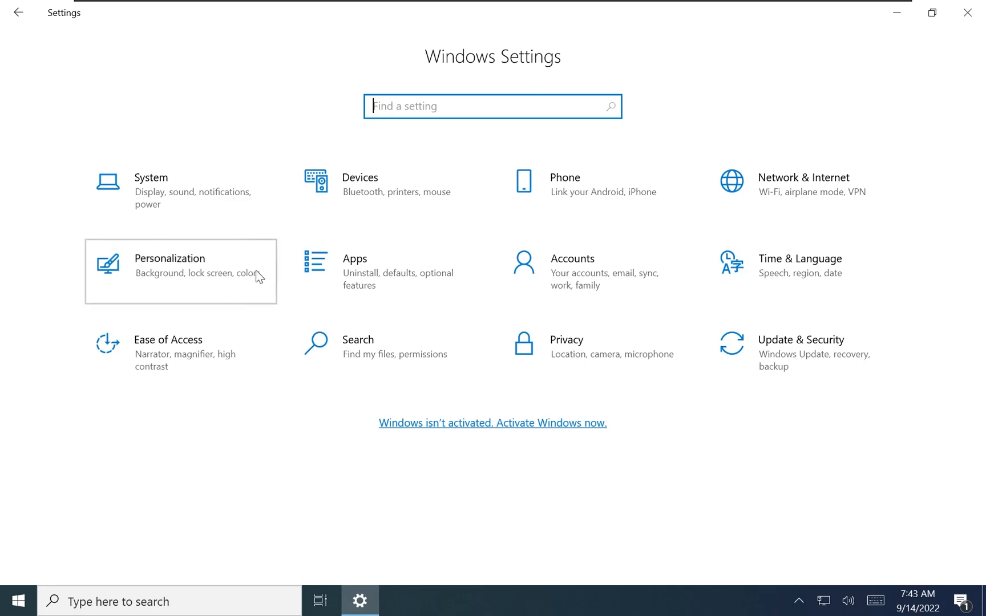
click(169, 258)
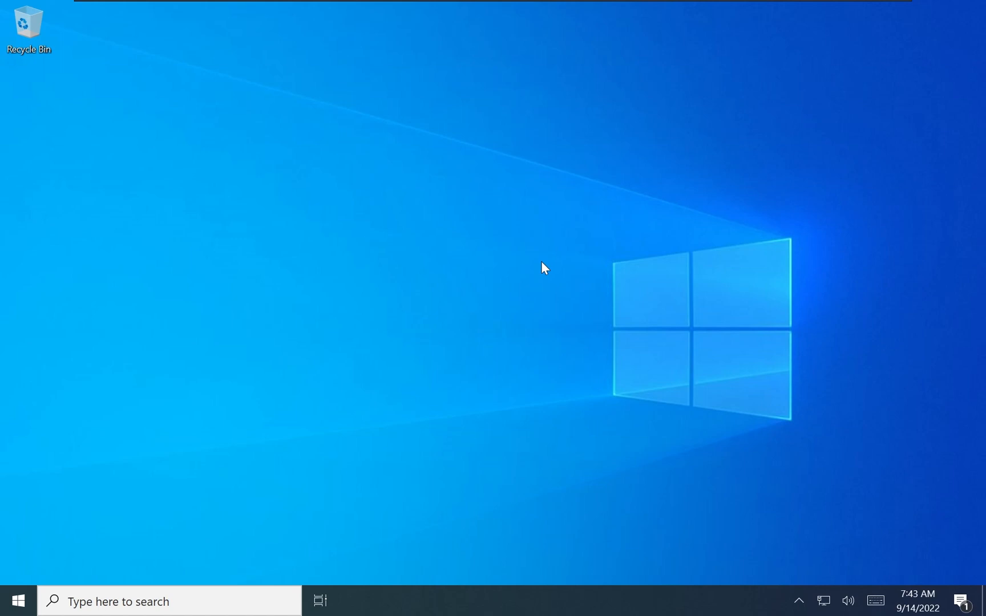
- Open the Start menu listing Edge, Settings and the Windows app folders
click(13, 600)
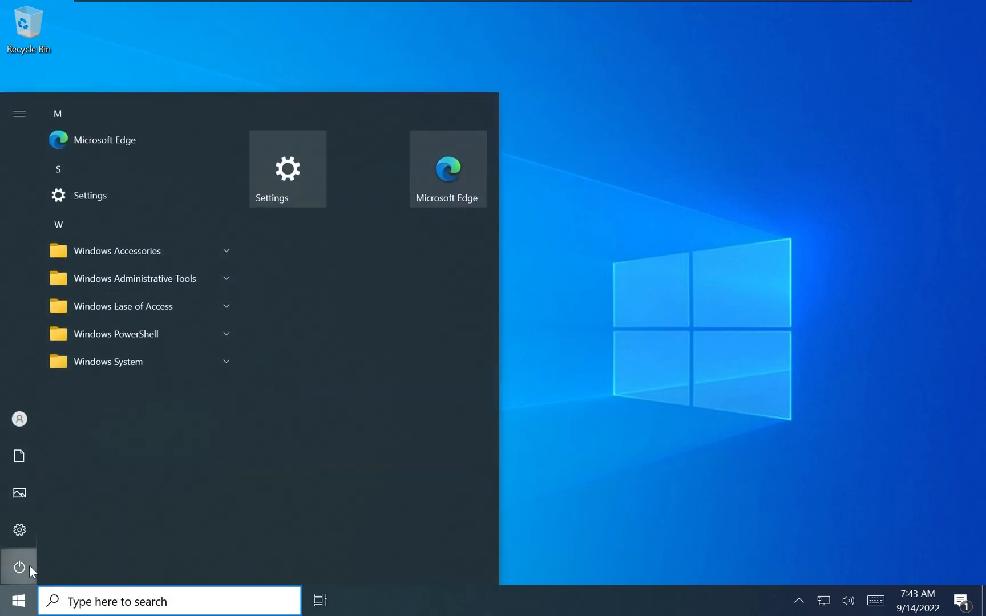